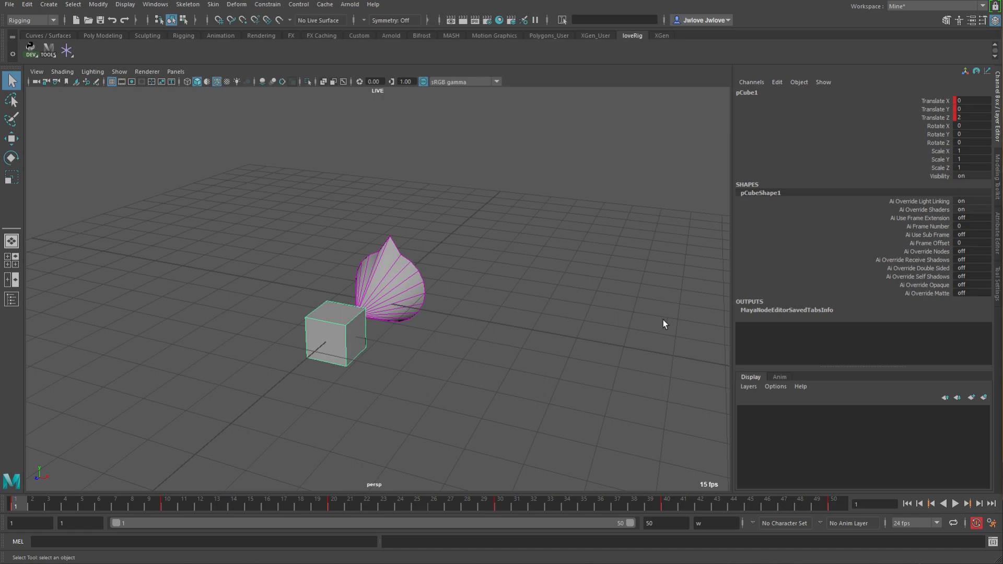
{"action": "mouse_move", "coordinate": [388, 350]}
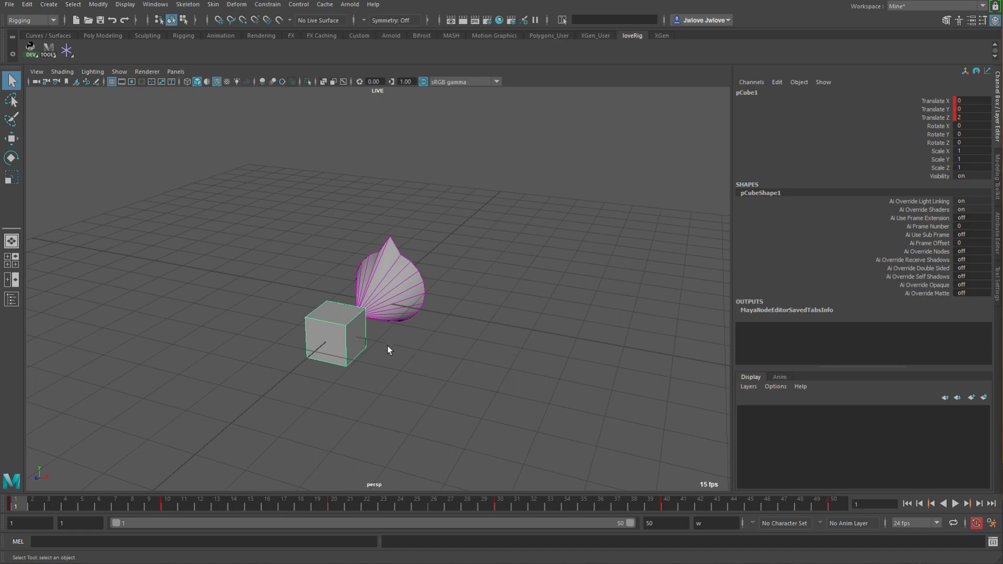
{"action": "mouse_move", "coordinate": [458, 373]}
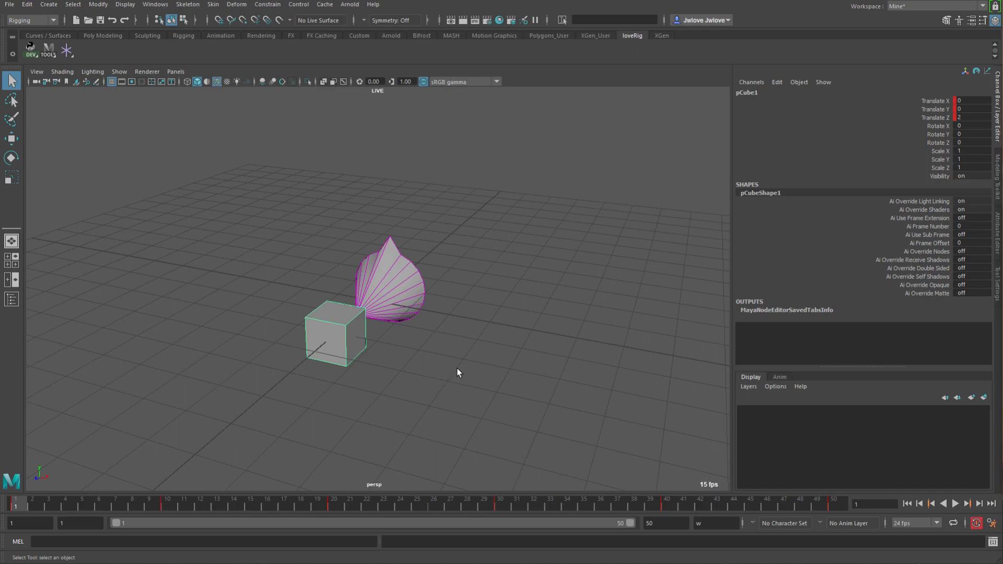
{"action": "mouse_move", "coordinate": [118, 471]}
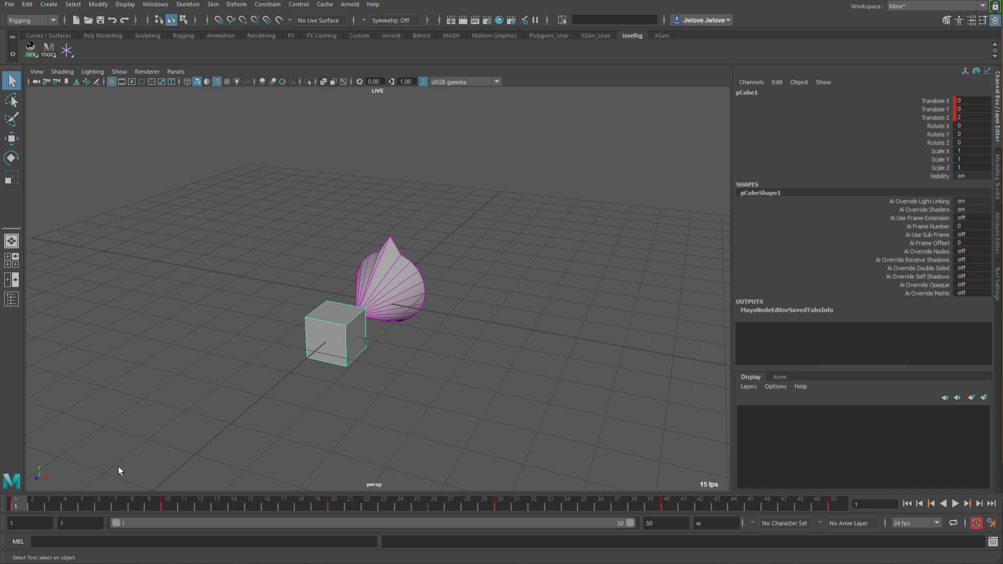
Step: Scrub the timeline back and forth to watch the cone aim at the animated cube
{"action": "left_click", "coordinate": [48, 504]}
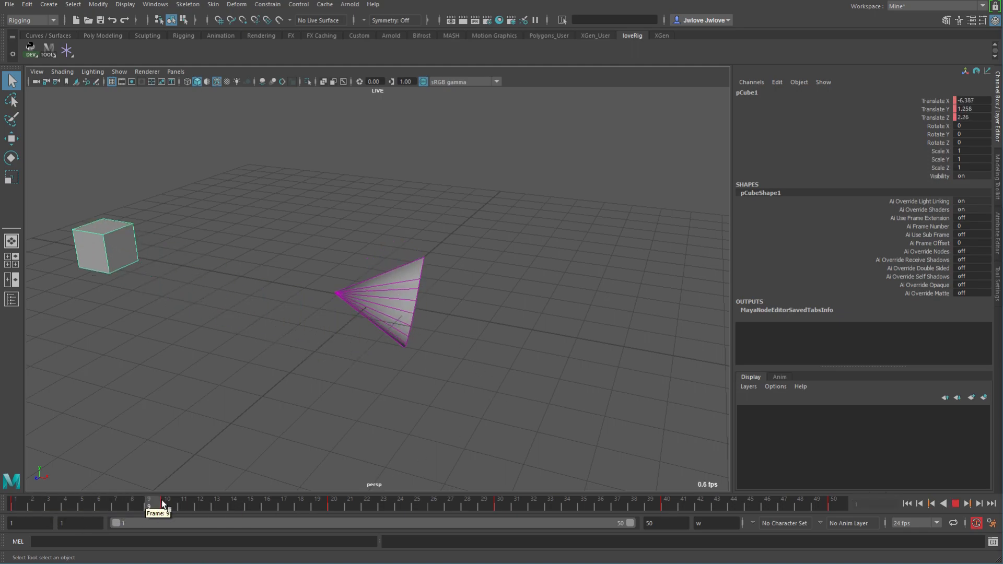
{"action": "left_click", "coordinate": [166, 502]}
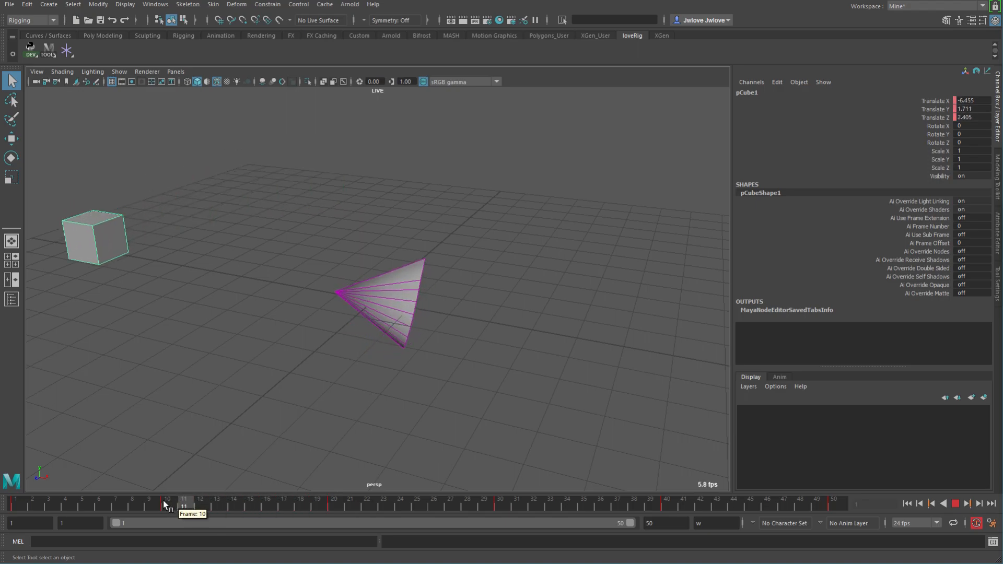
{"action": "left_click_drag", "start_coordinate": [168, 506], "coordinate": [383, 506]}
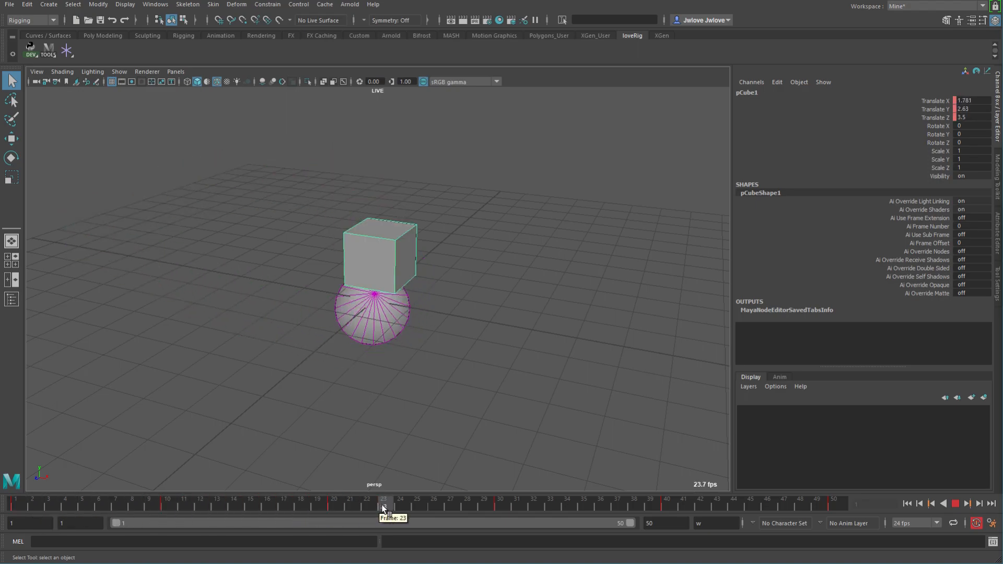
{"action": "left_click_drag", "start_coordinate": [383, 505], "coordinate": [332, 505]}
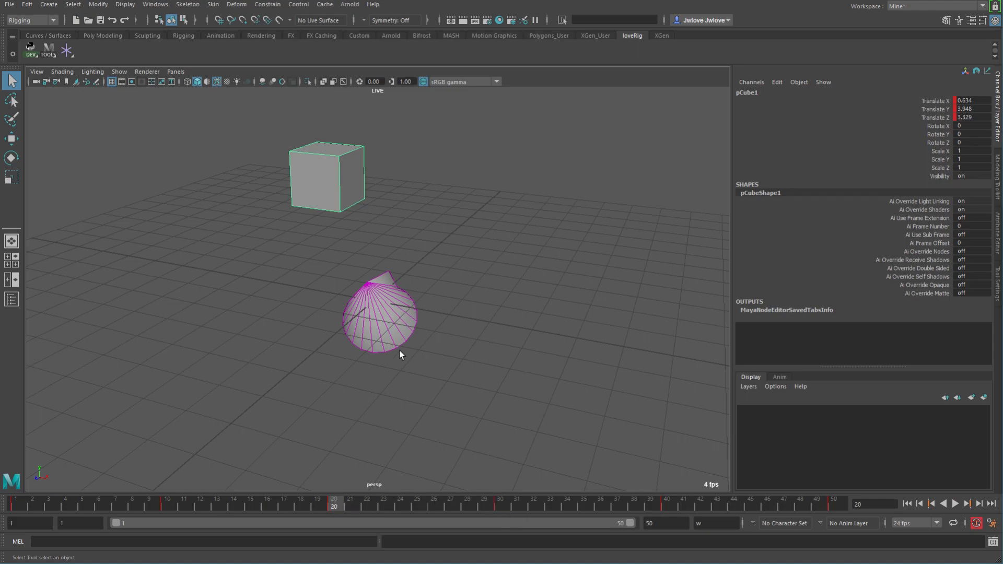
{"action": "mouse_move", "coordinate": [397, 169]}
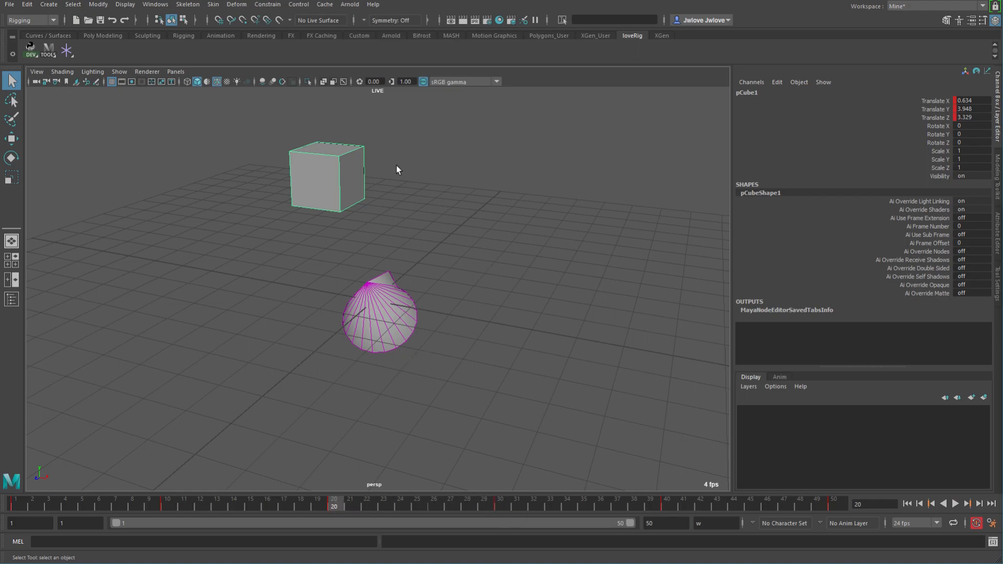
{"action": "mouse_move", "coordinate": [346, 502]}
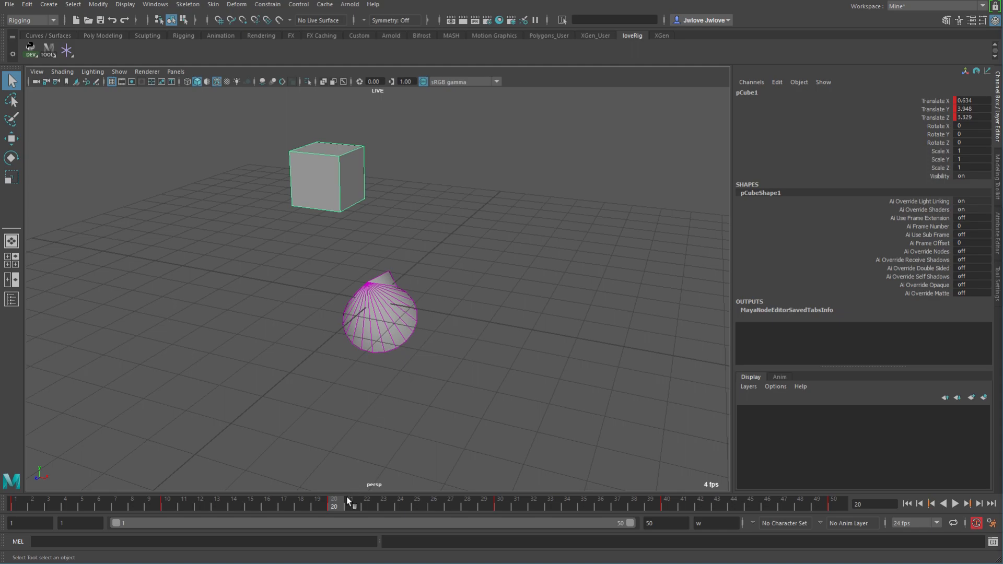
{"action": "left_click", "coordinate": [834, 503]}
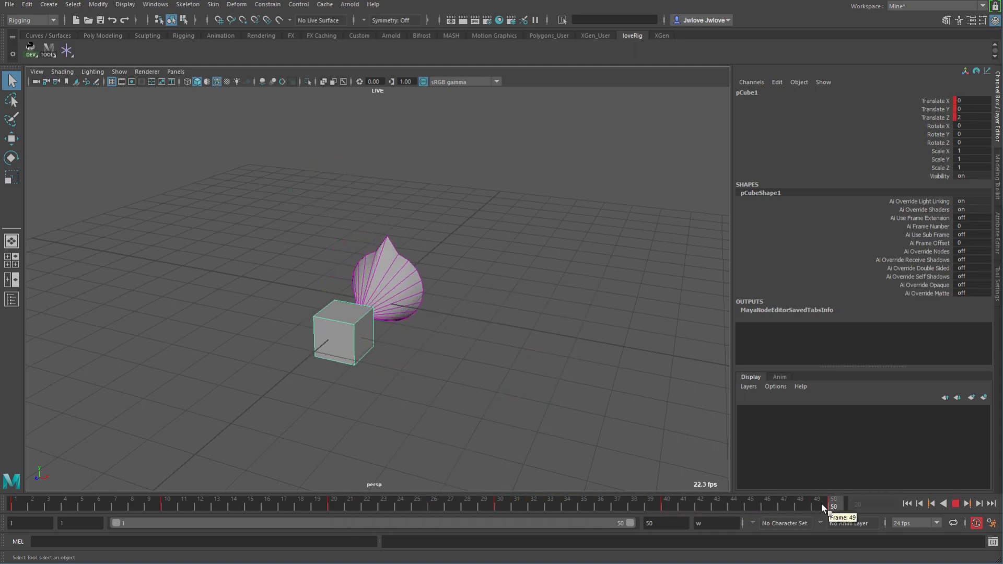
{"action": "left_click_drag", "start_coordinate": [831, 506], "coordinate": [189, 506]}
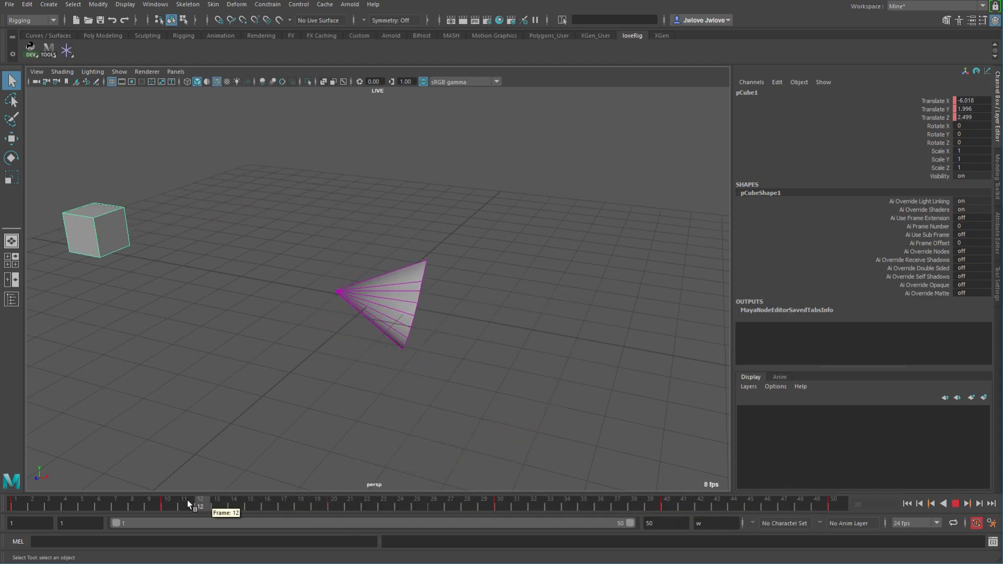
{"action": "left_click_drag", "start_coordinate": [188, 503], "coordinate": [149, 504]}
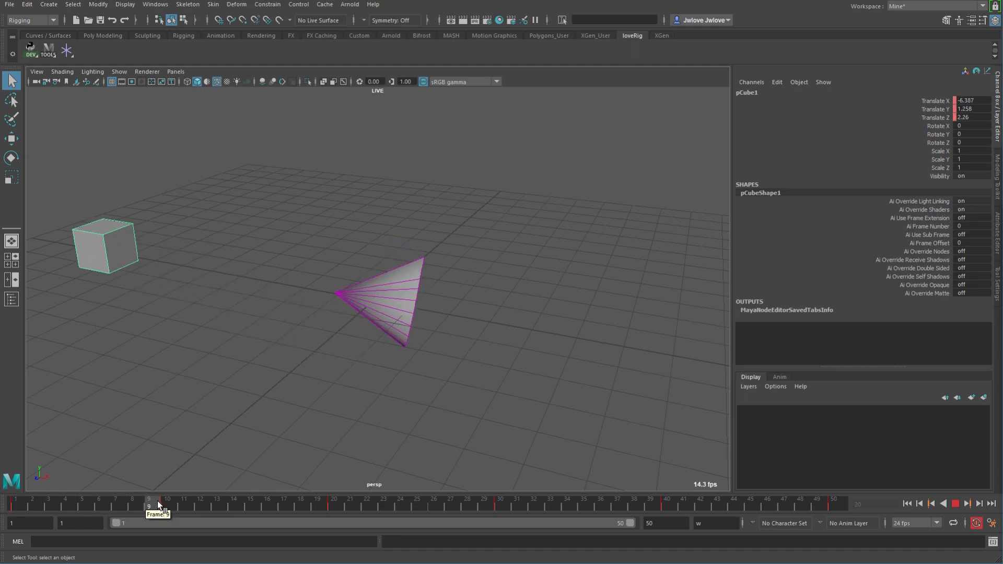
{"action": "left_click", "coordinate": [167, 499]}
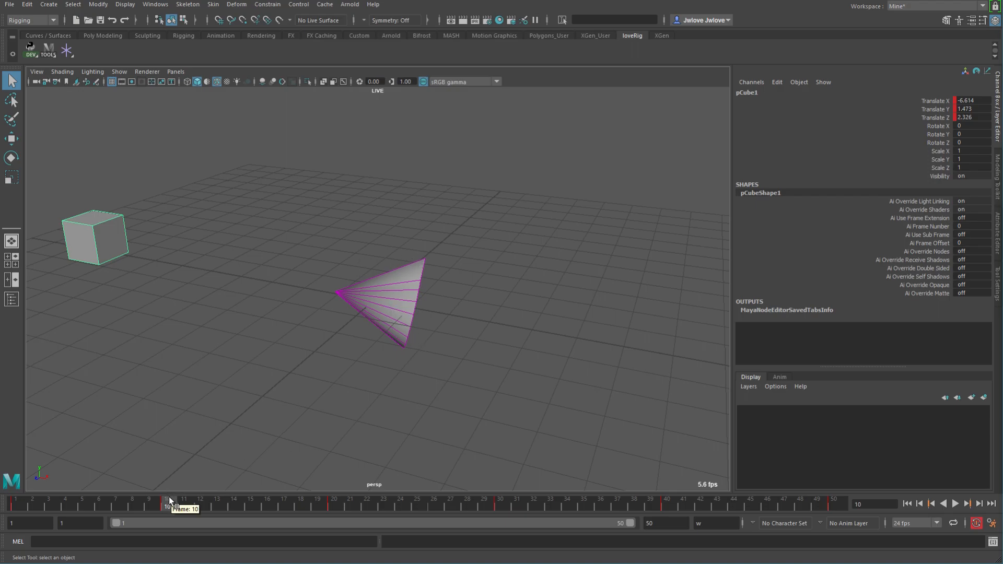
{"action": "left_click_drag", "start_coordinate": [171, 499], "coordinate": [533, 500]}
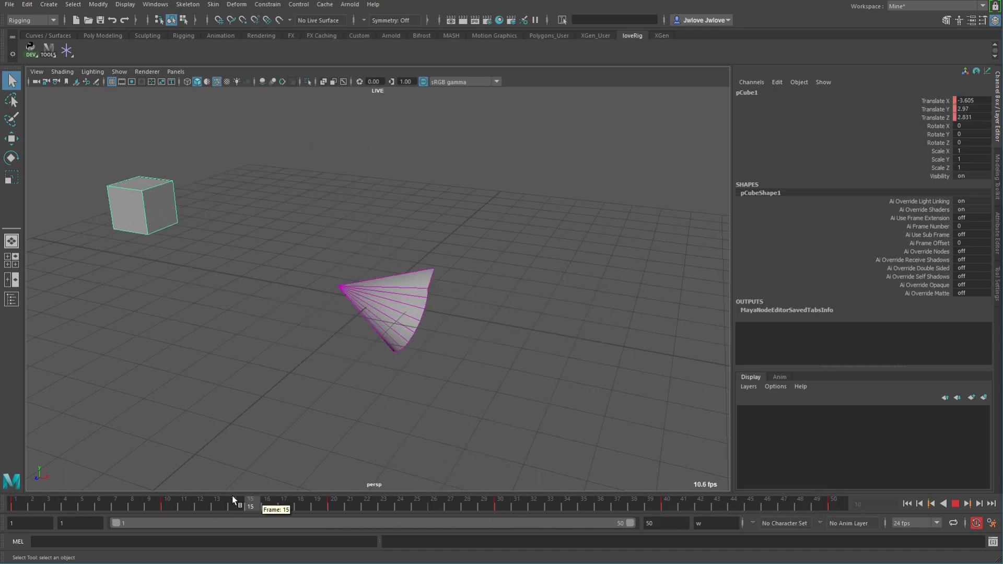
{"action": "left_click_drag", "start_coordinate": [250, 500], "coordinate": [332, 499]}
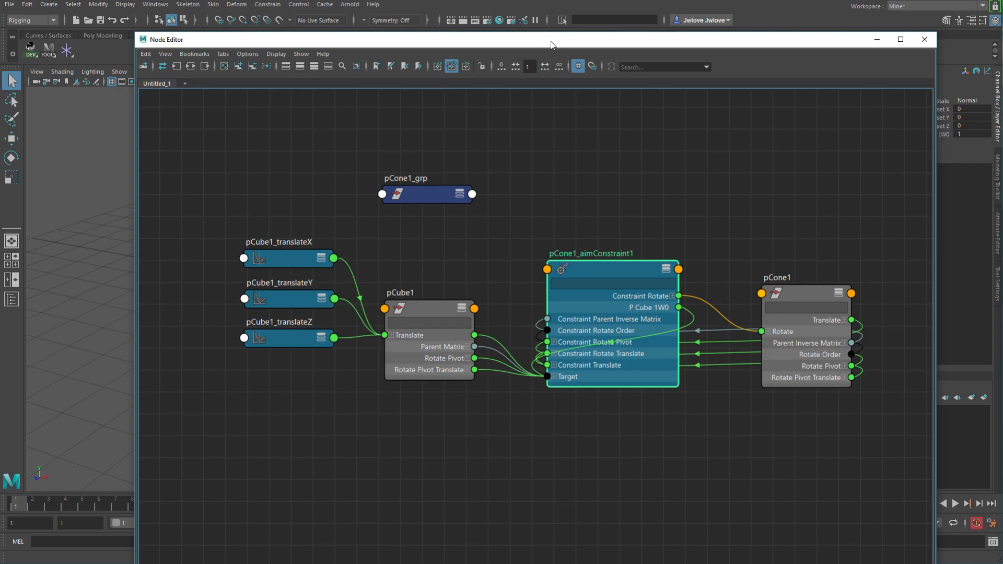
Step: Close the node network, inspect the all group, and select the script's file_path line
{"action": "left_click", "coordinate": [922, 39]}
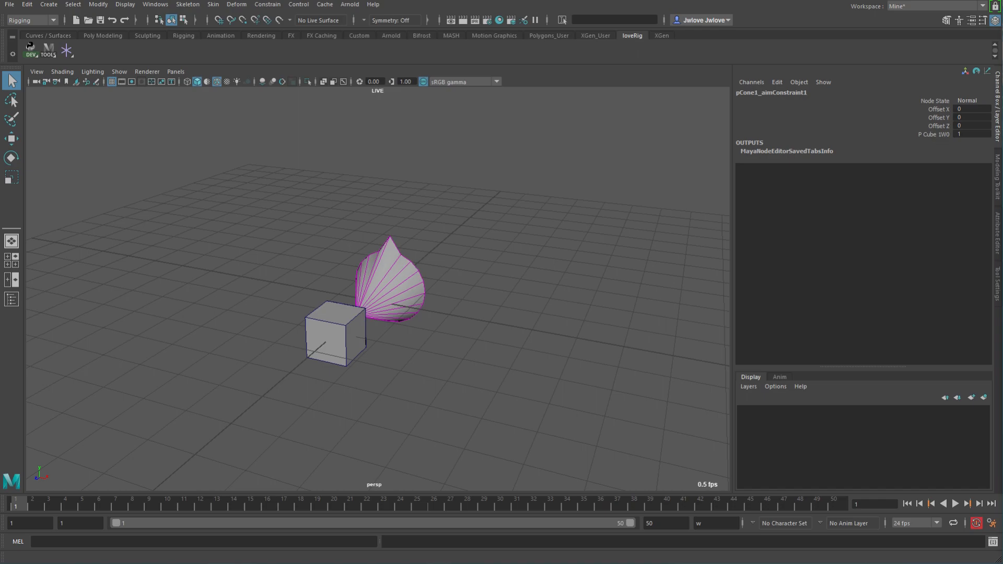
{"action": "mouse_move", "coordinate": [323, 321]}
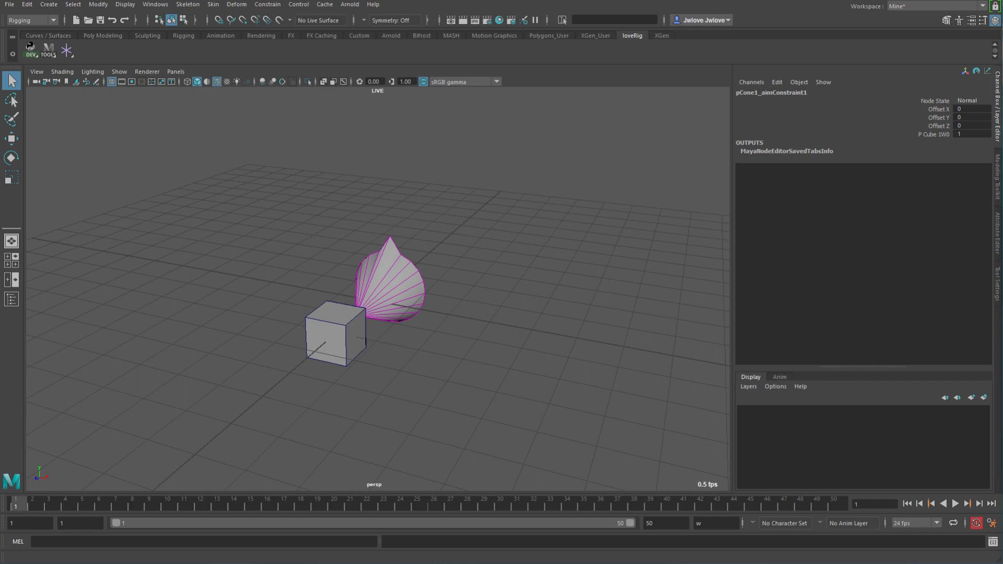
{"action": "mouse_move", "coordinate": [12, 299]}
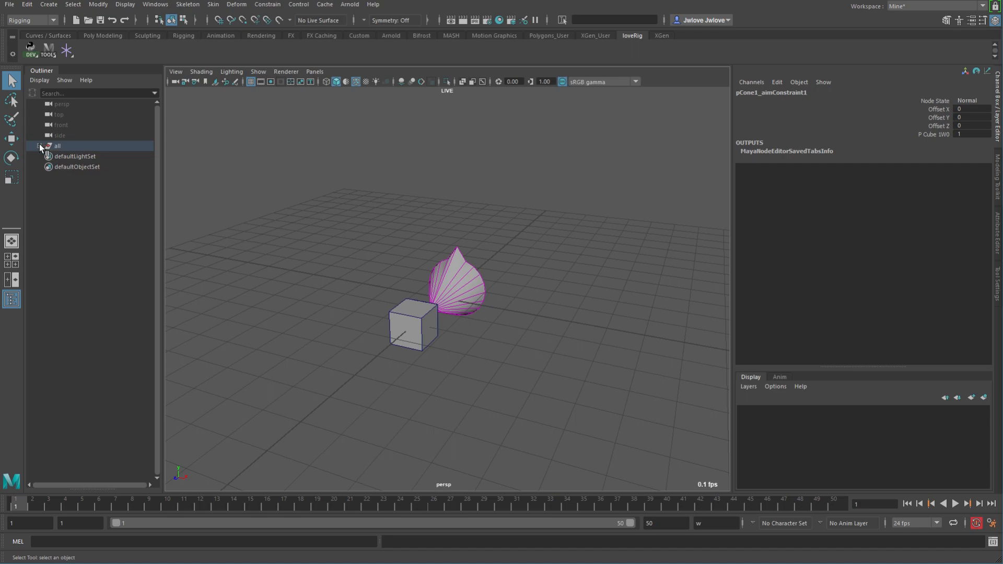
{"action": "left_click", "coordinate": [40, 146]}
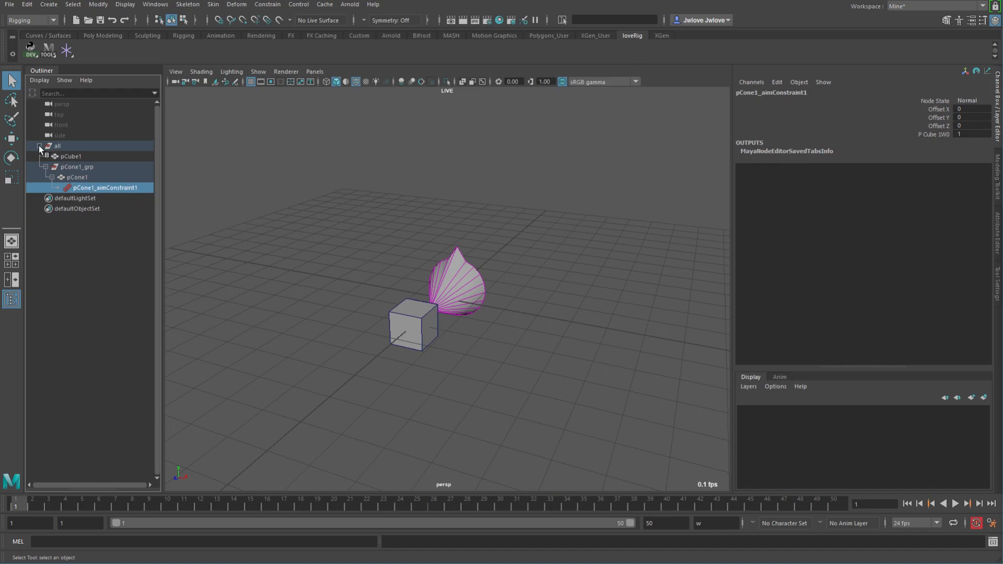
{"action": "left_click", "coordinate": [40, 147]}
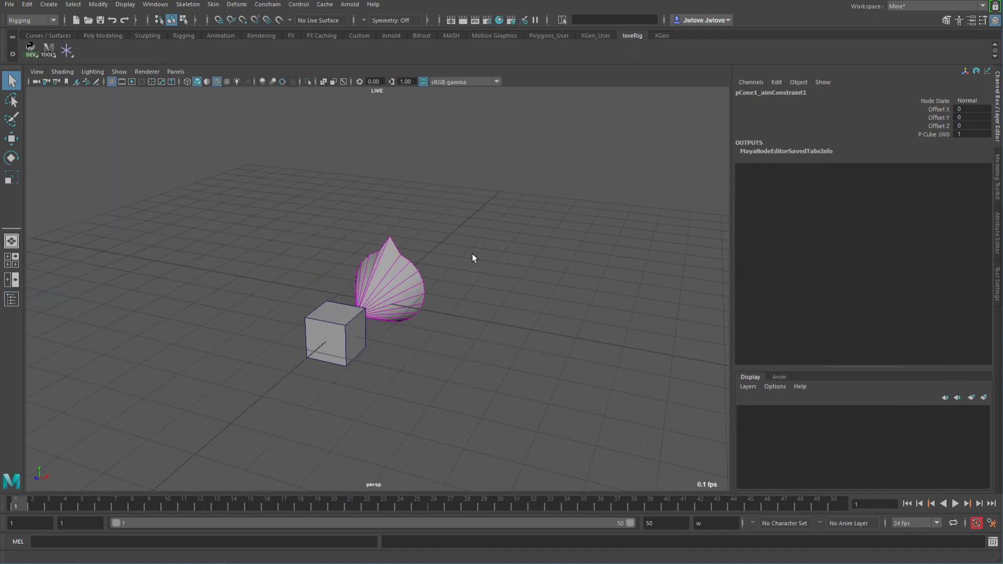
{"action": "mouse_move", "coordinate": [494, 268]}
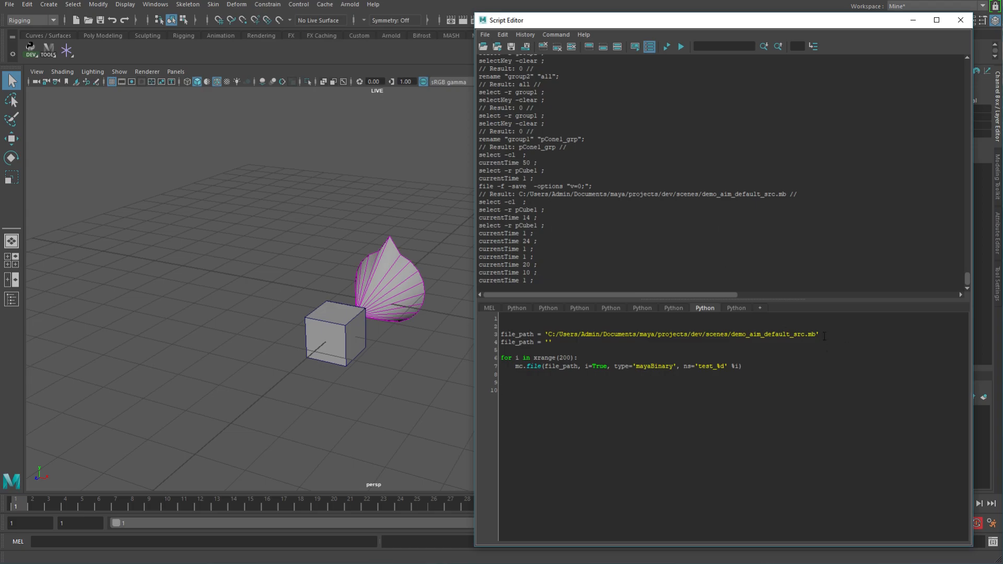
{"action": "triple_click", "coordinate": [639, 334]}
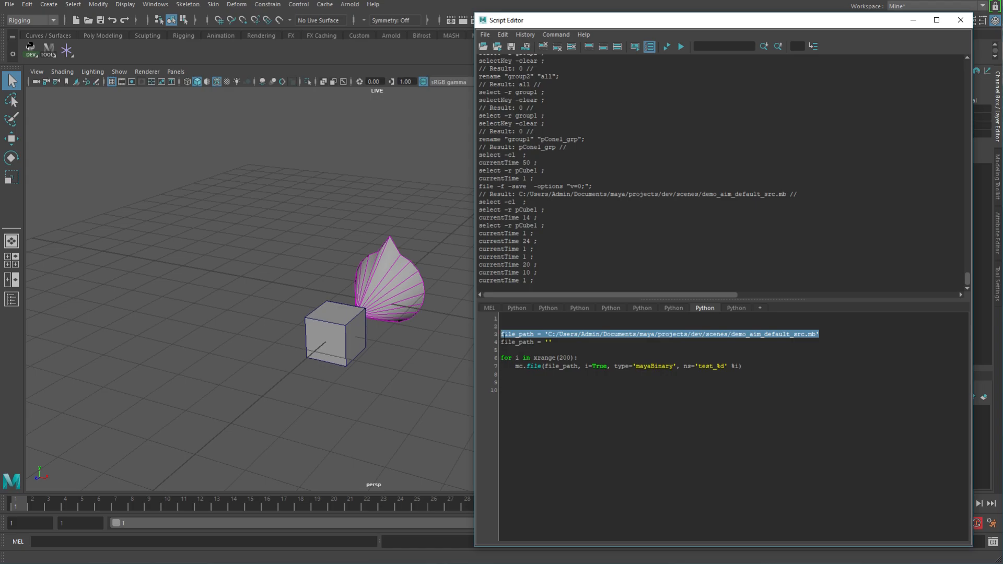
{"action": "left_click", "coordinate": [959, 20]}
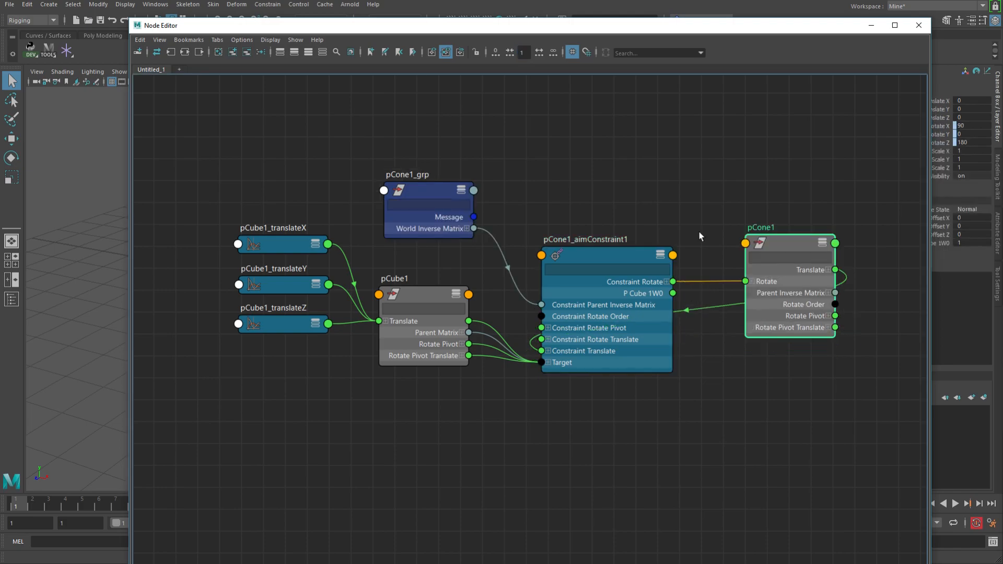
{"action": "mouse_move", "coordinate": [717, 397]}
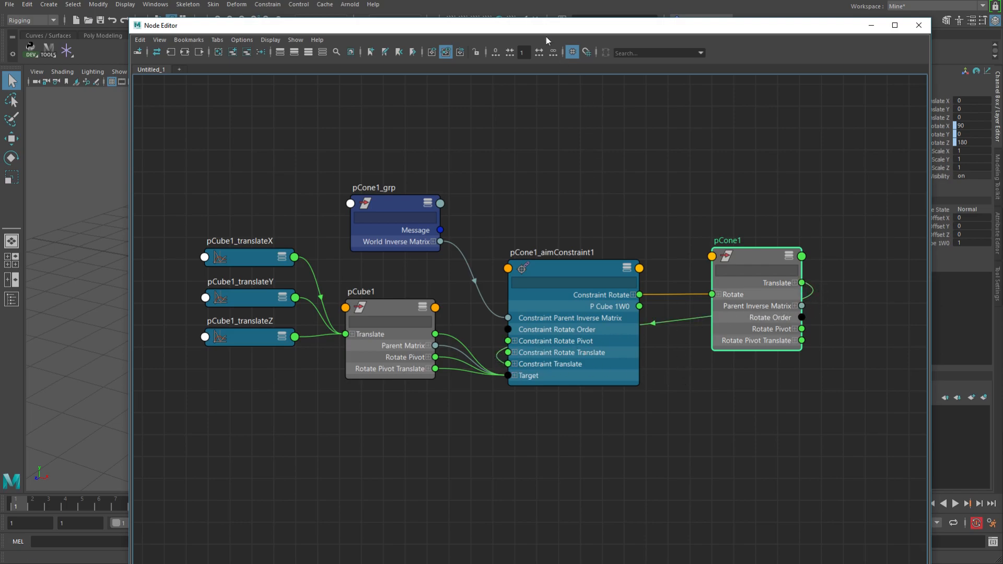
Step: Connect pCone1_grp.worldInverseMatrix to the aim constraint's parent inverse matrix and close the Node Editor
{"action": "left_click", "coordinate": [918, 25]}
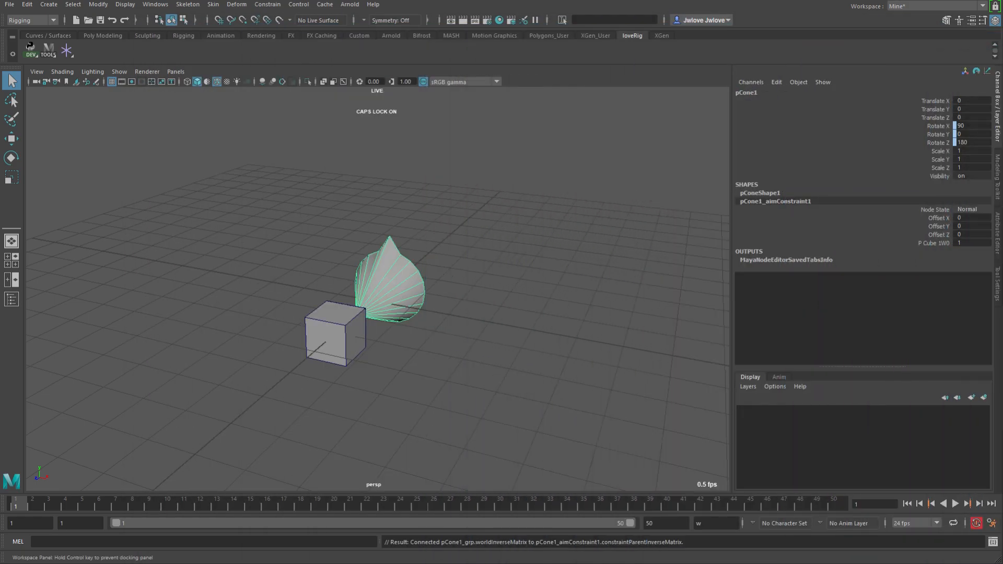
{"action": "mouse_move", "coordinate": [401, 283]}
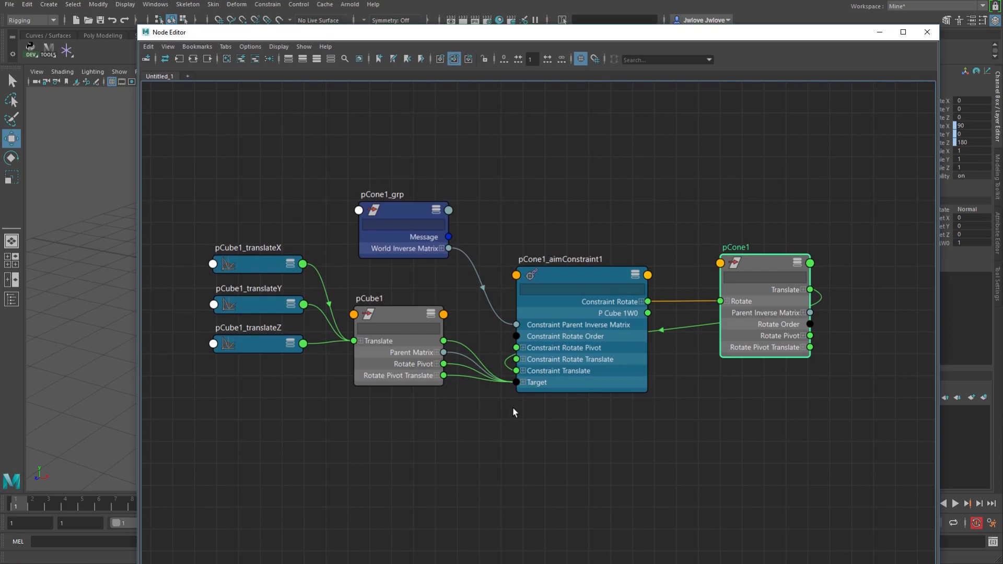
{"action": "mouse_move", "coordinate": [681, 343]}
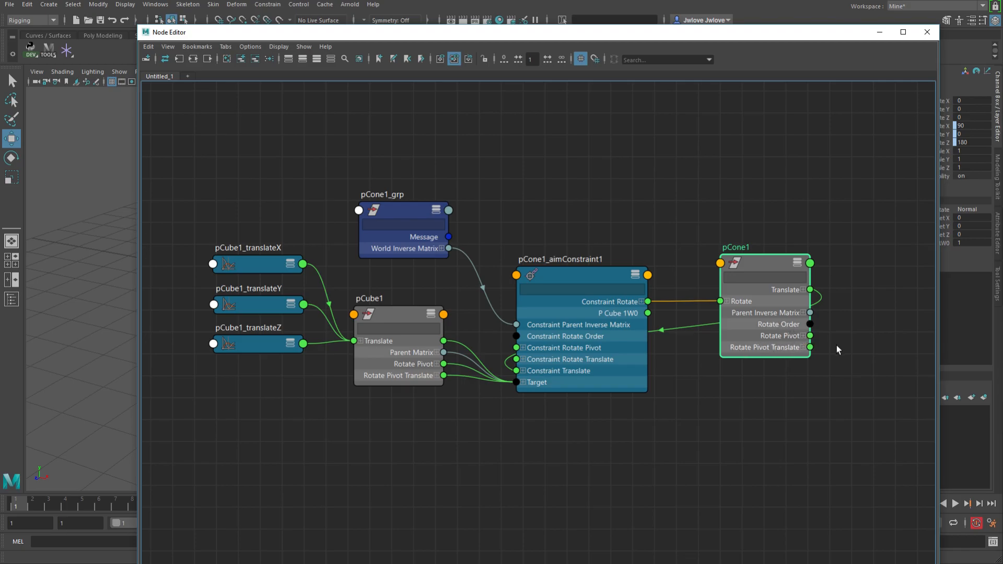
{"action": "mouse_move", "coordinate": [797, 330]}
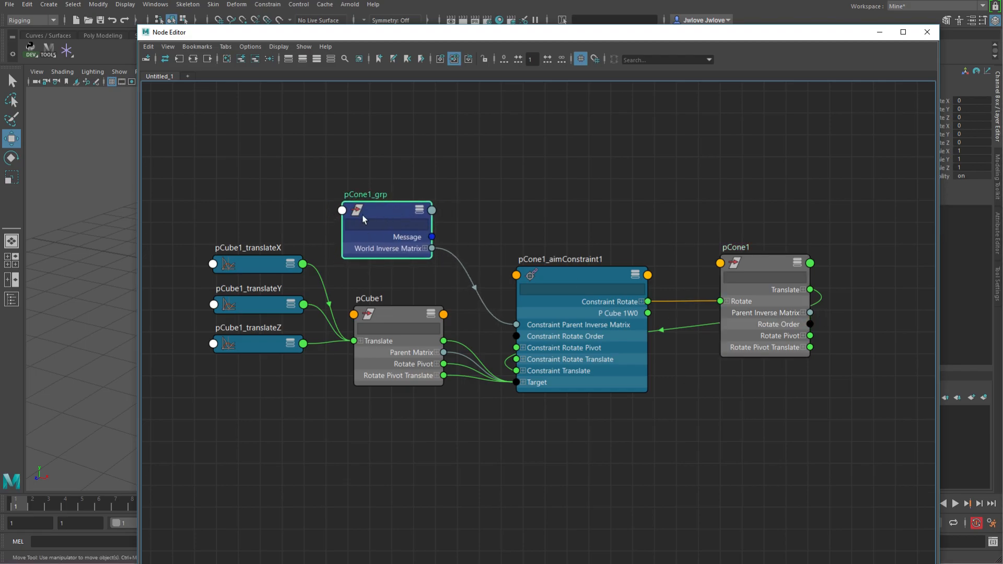
{"action": "mouse_move", "coordinate": [379, 256]}
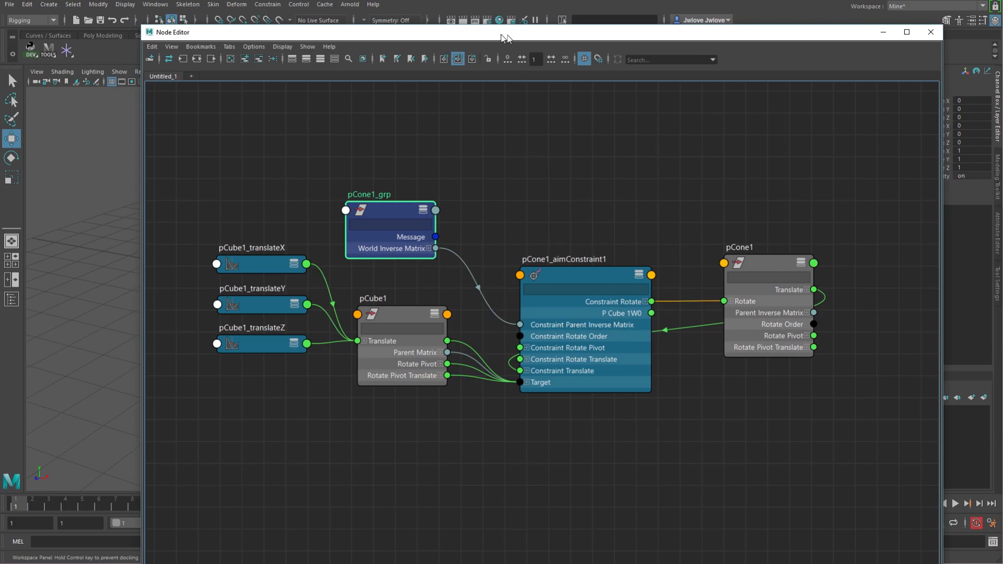
{"action": "left_click", "coordinate": [929, 33]}
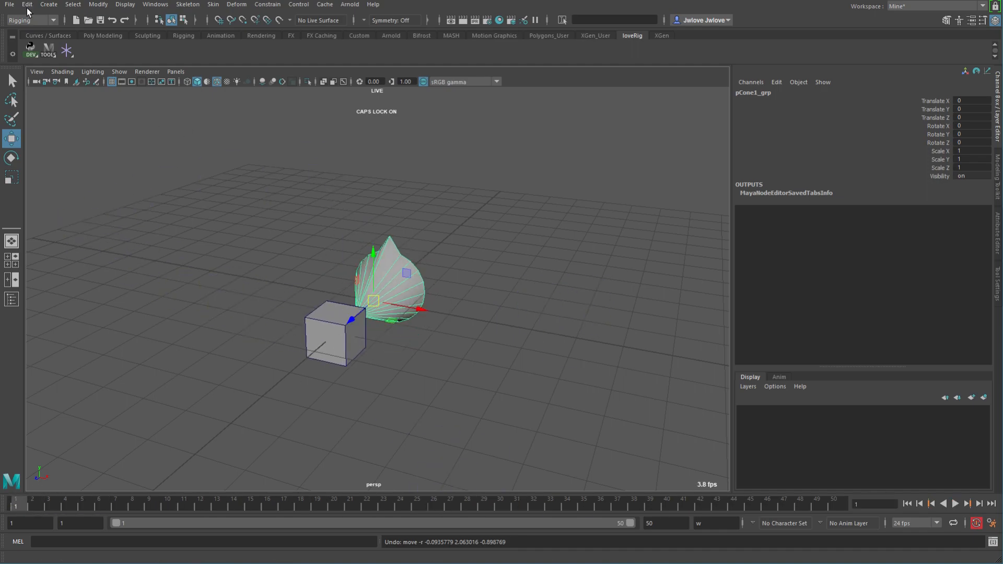
Step: Save the scene as demo_aim_pruned_src.mb via Save Scene As
{"action": "left_click", "coordinate": [9, 4]}
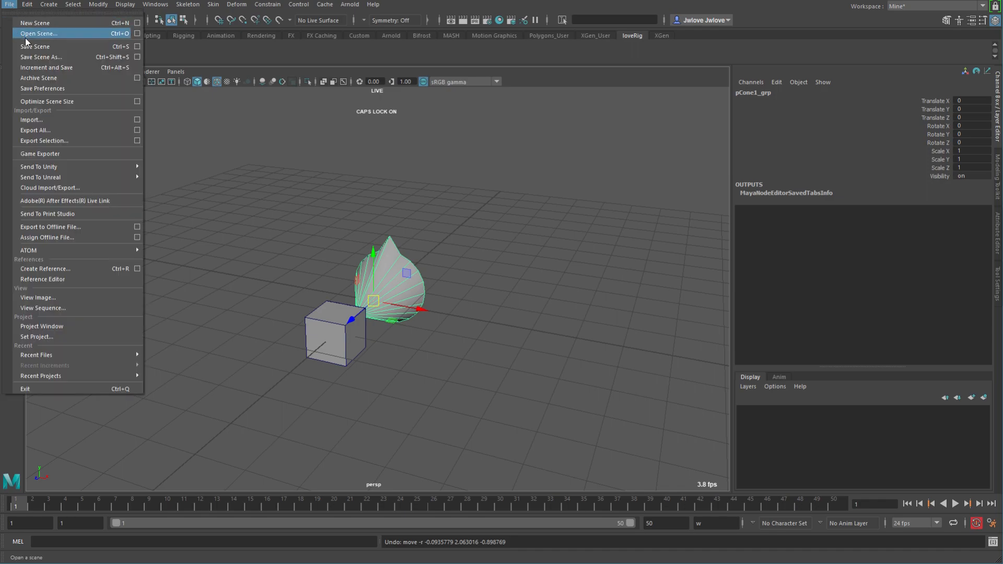
{"action": "left_click", "coordinate": [40, 56]}
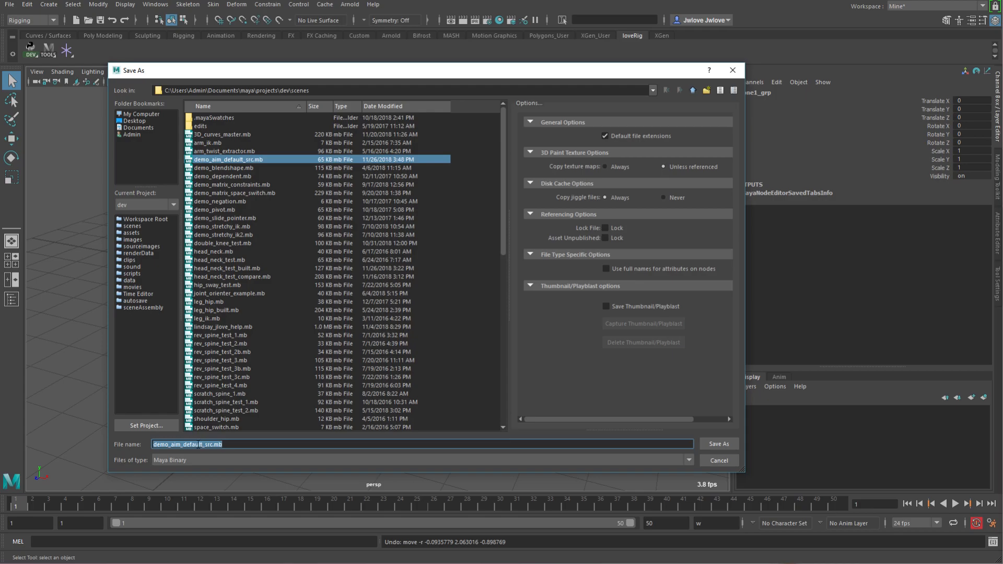
{"action": "left_click", "coordinate": [202, 444]}
{"action": "type", "text": "prune"}
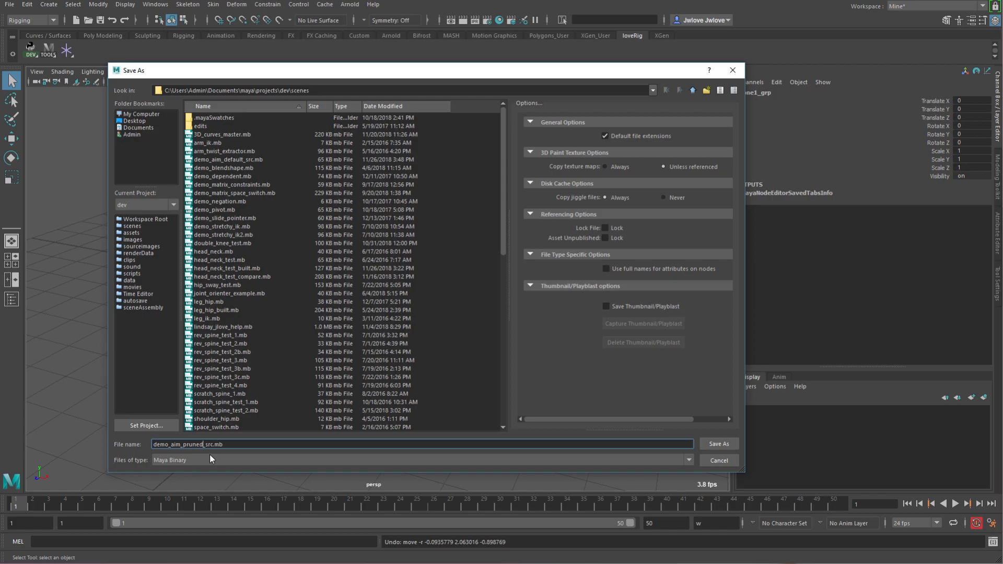
{"action": "left_click", "coordinate": [718, 443]}
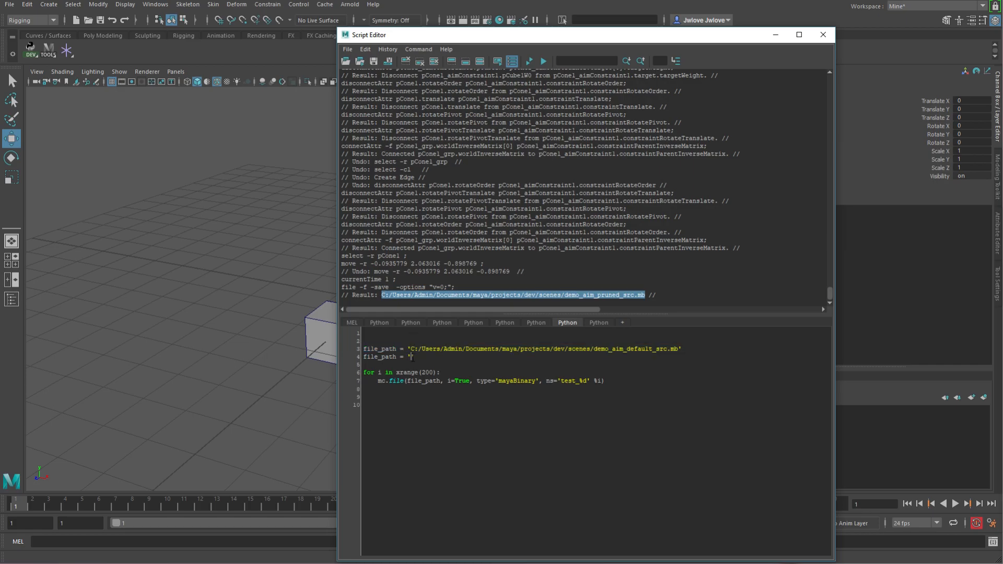
Step: Set file_path to demo_aim_pruned_src.mb and raise the loop to xrange(500)
{"action": "type", "text": "C:/Users/Admin/Documents/maya/projects/dev/scenes/demo_aim_pruned_src.mb"}
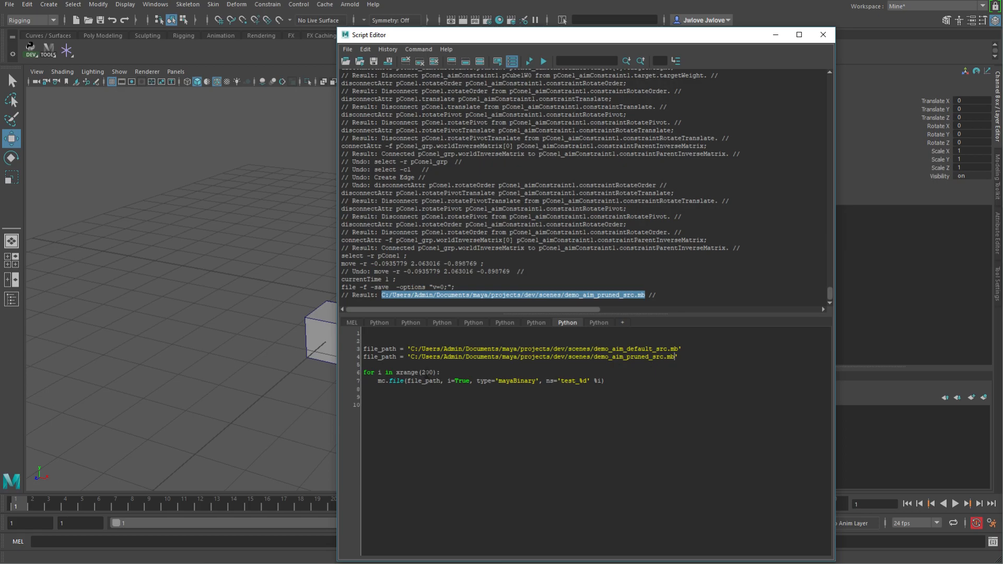
{"action": "left_click", "coordinate": [423, 372]}
{"action": "type", "text": "5"}
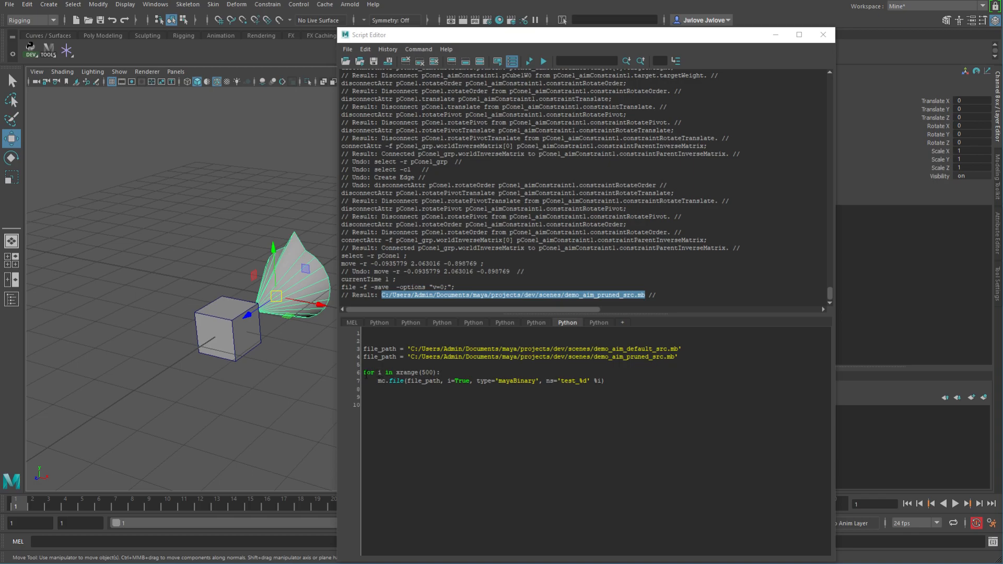
{"action": "double_click", "coordinate": [388, 381]}
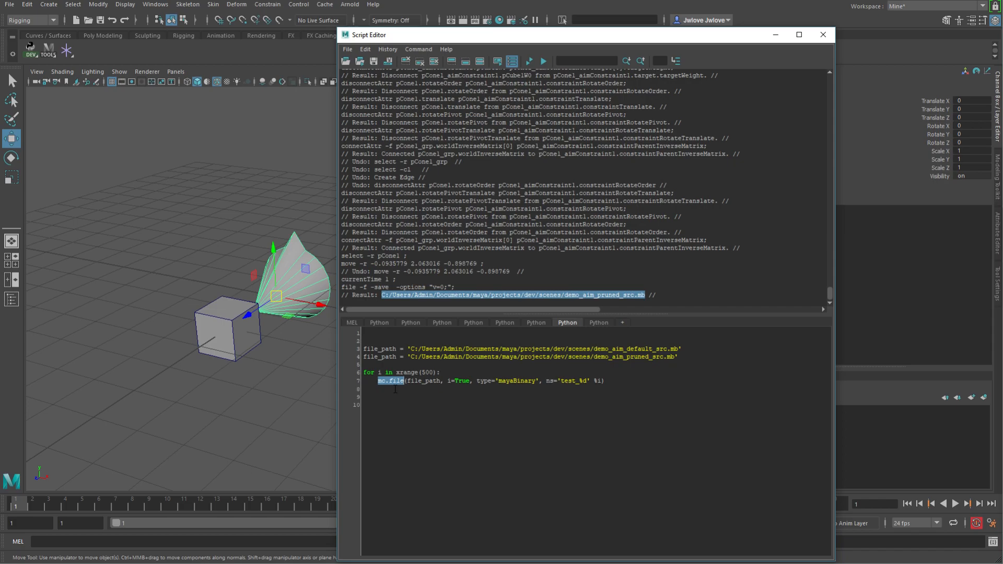
{"action": "double_click", "coordinate": [422, 380]}
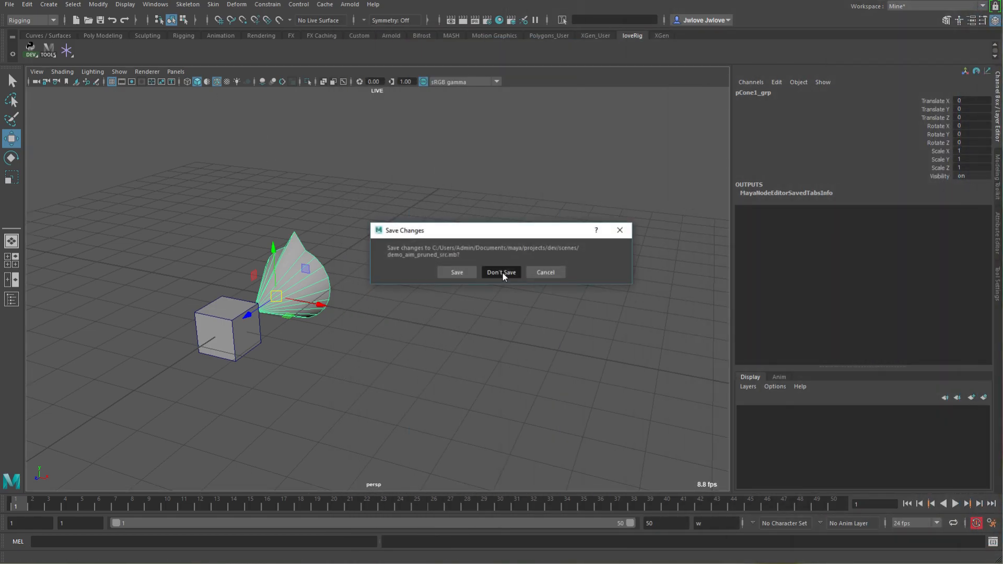
Step: Start a new scene unsaved, add 'import maya.cmds as mc' and run the import loop
{"action": "left_click", "coordinate": [500, 272]}
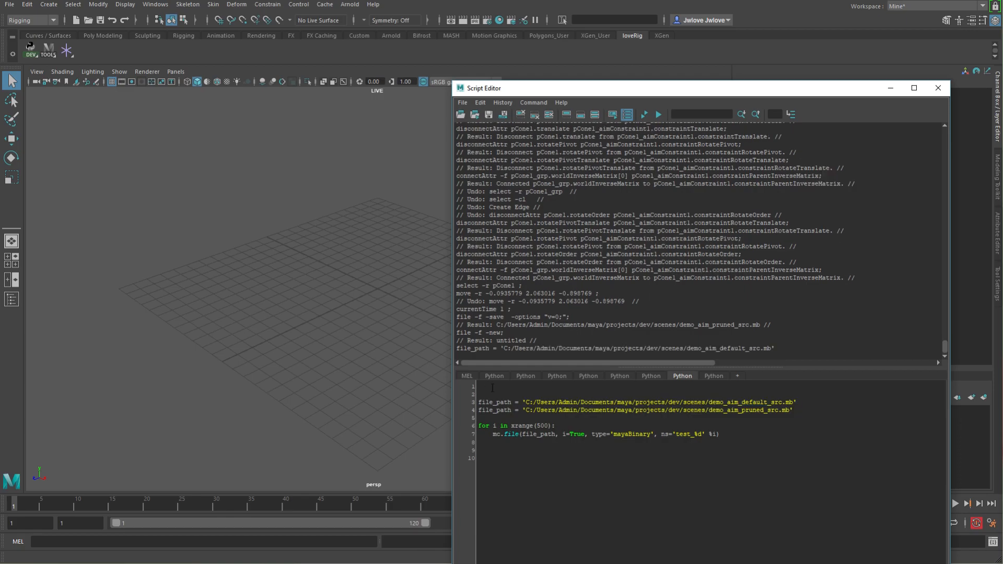
{"action": "type", "text": "improt"}
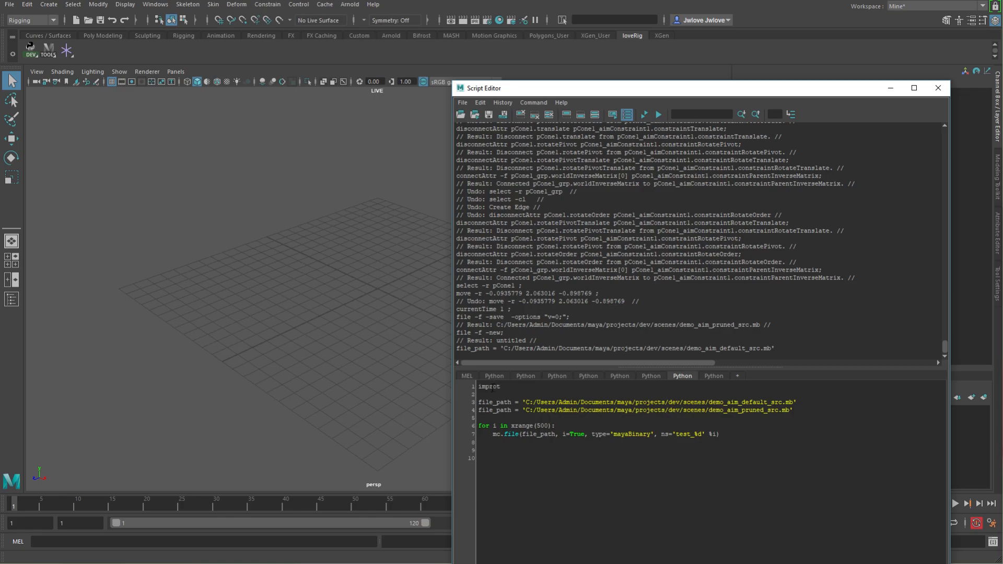
{"action": "type", "text": "m"}
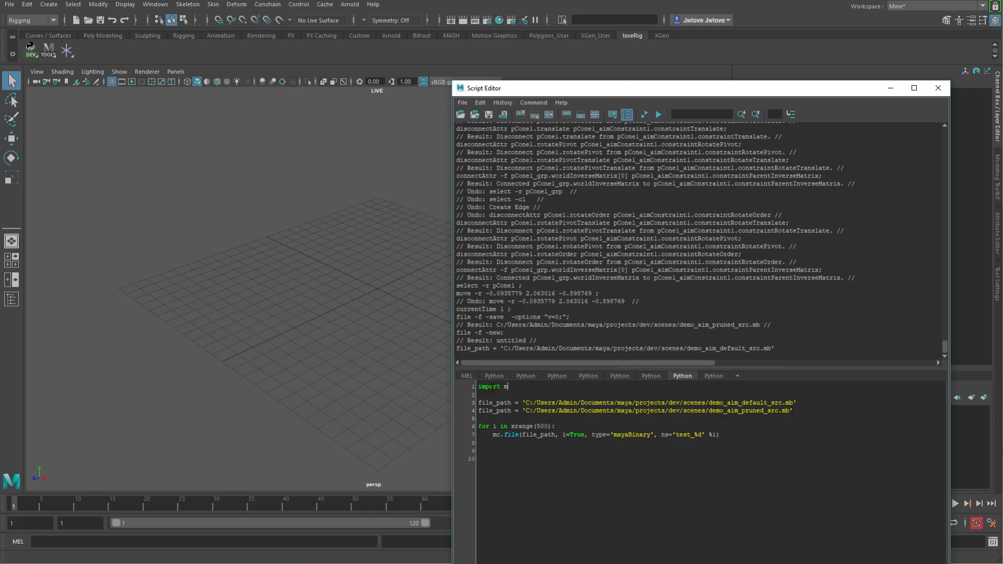
{"action": "type", "text": "maya.cmds"}
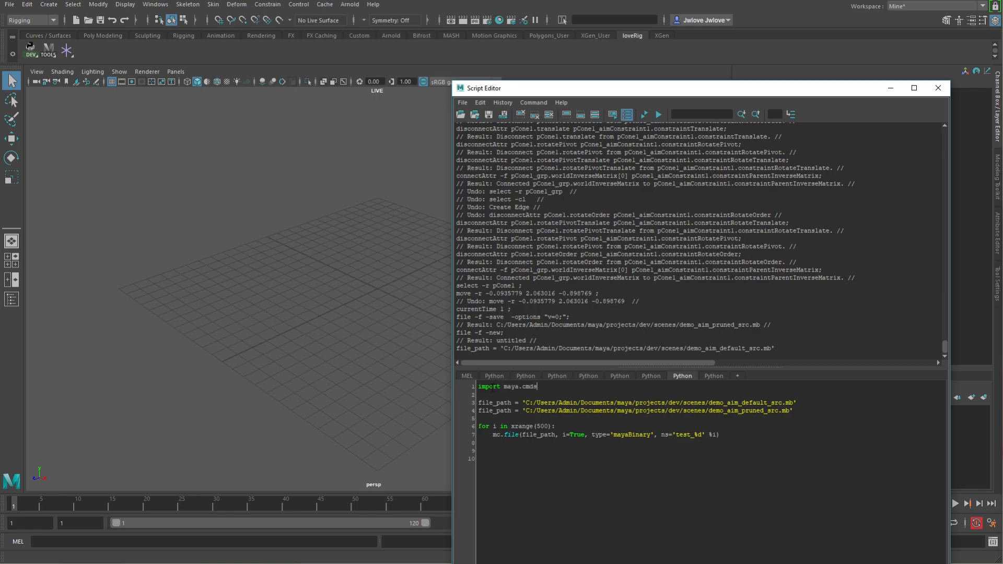
{"action": "type", "text": "as mc"}
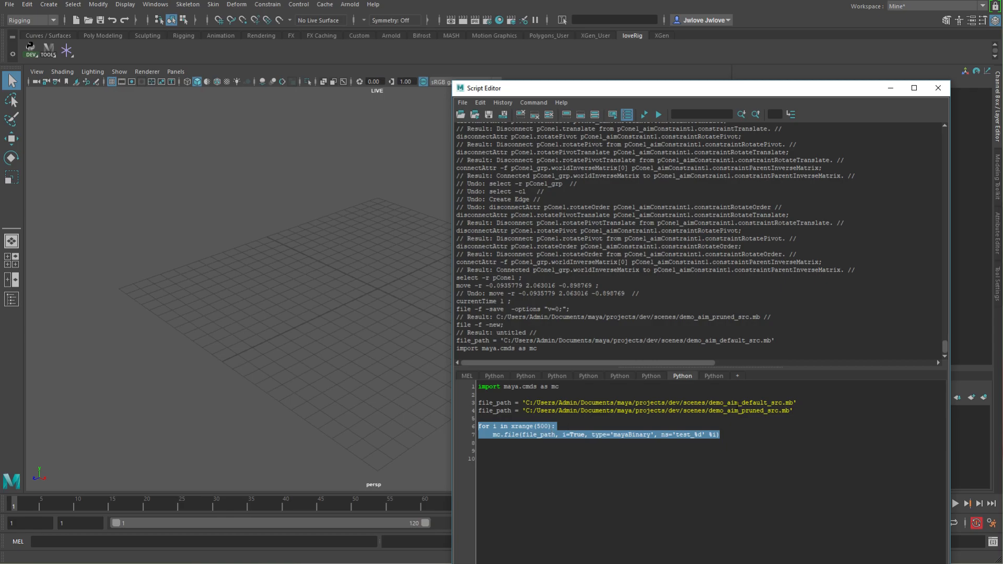
{"action": "left_click", "coordinate": [657, 115]}
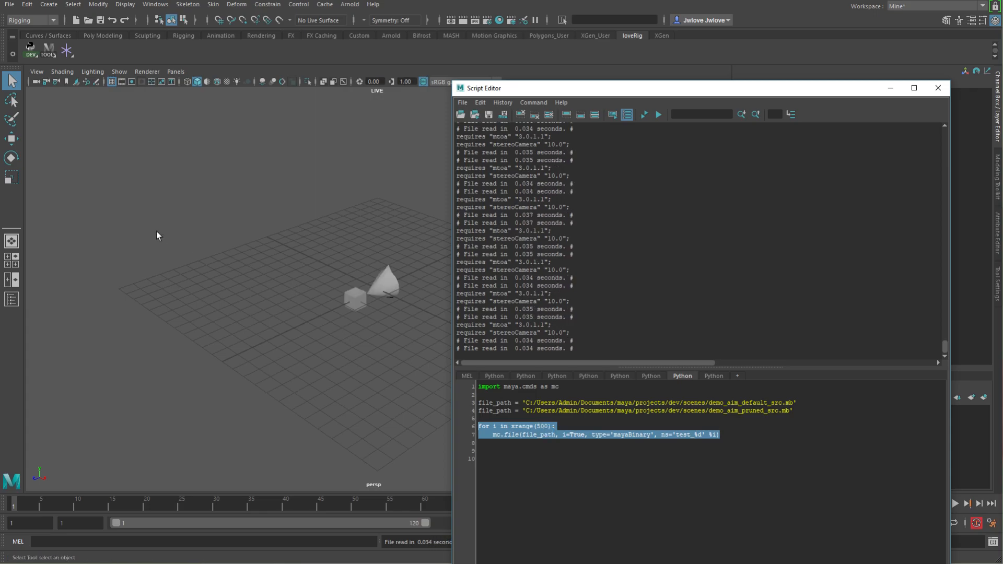
Step: Browse the Outliner's 500 test_N:all copies and highlight the test_%d namespace pattern
{"action": "left_click", "coordinate": [11, 300]}
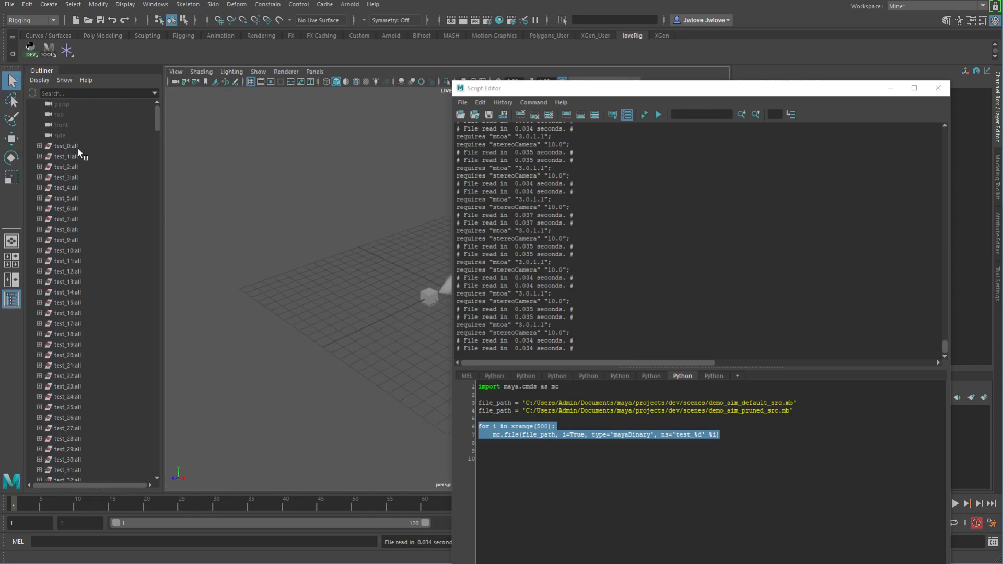
{"action": "scroll", "scroll_direction": "down", "scroll_amount": 3}
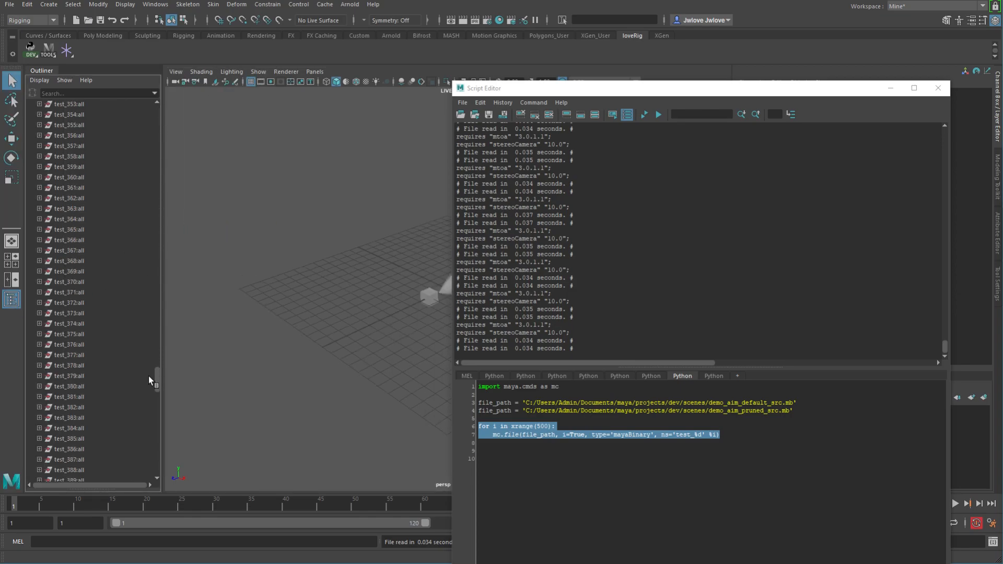
{"action": "scroll", "scroll_direction": "down", "scroll_amount": 3}
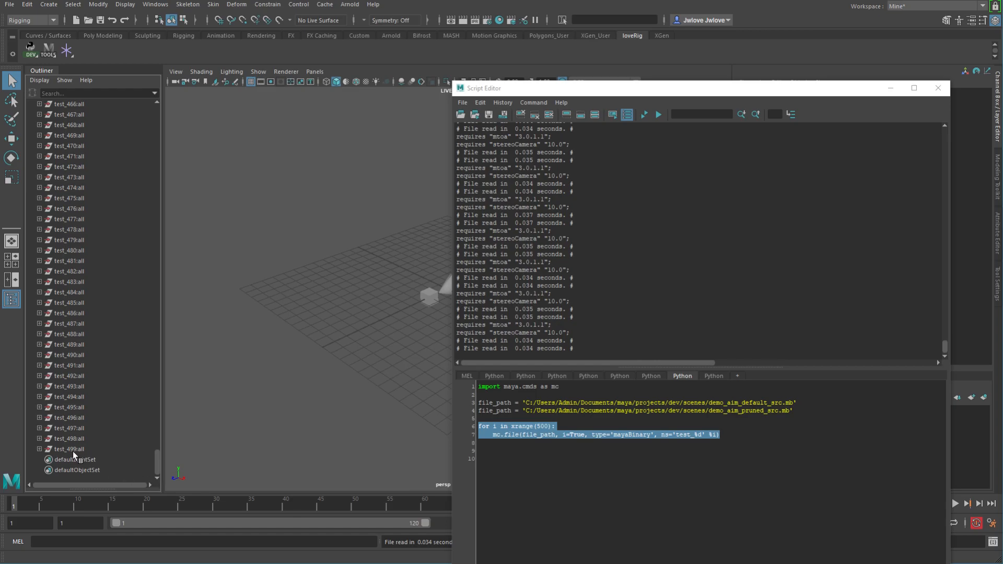
{"action": "left_click", "coordinate": [39, 449]}
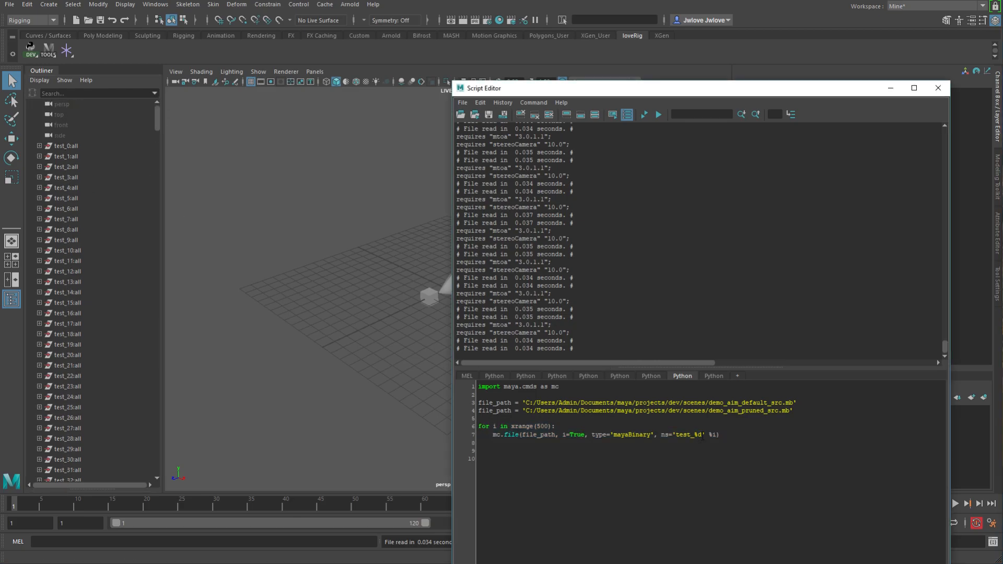
{"action": "double_click", "coordinate": [687, 435]}
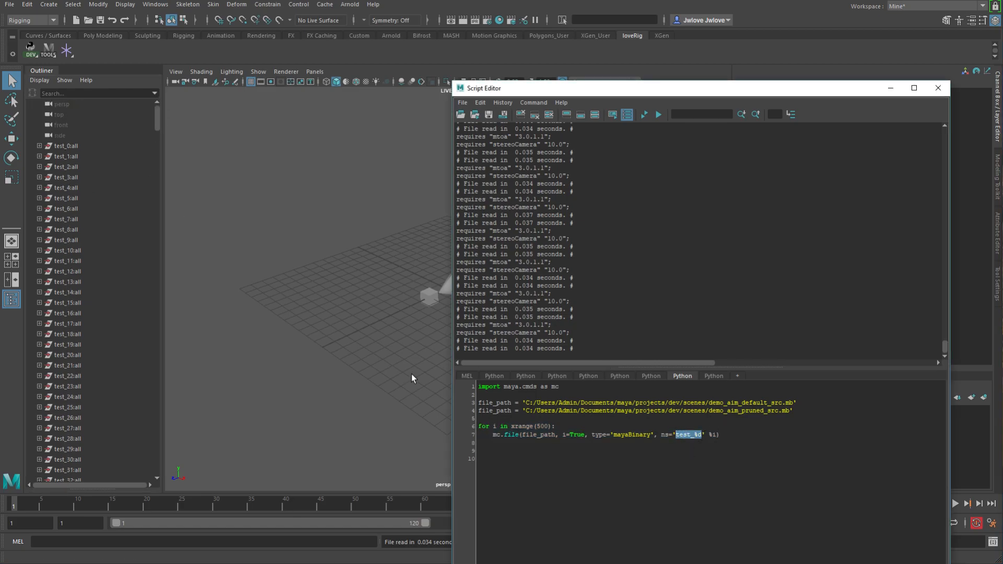
{"action": "mouse_move", "coordinate": [85, 179]}
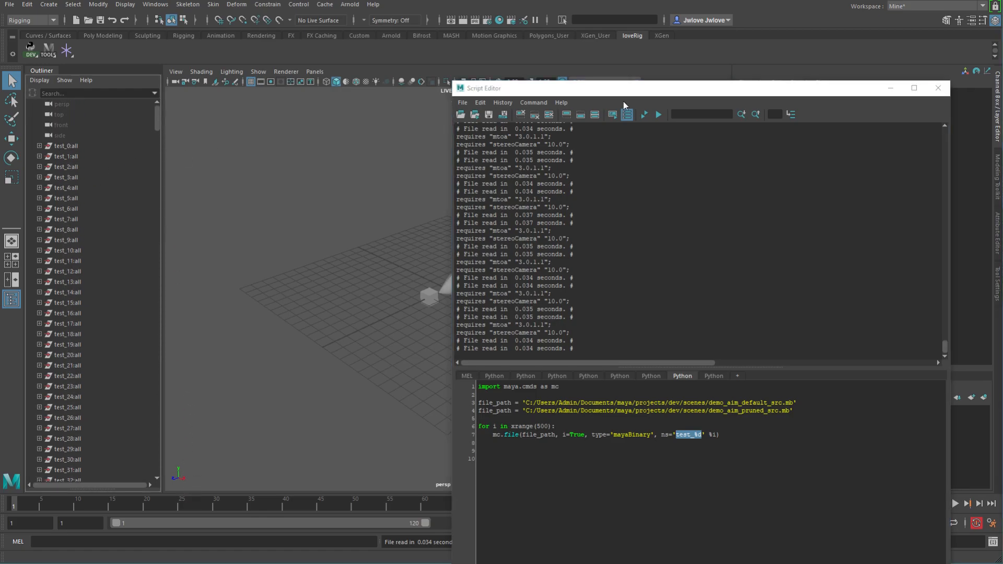
{"action": "left_click", "coordinate": [938, 88]}
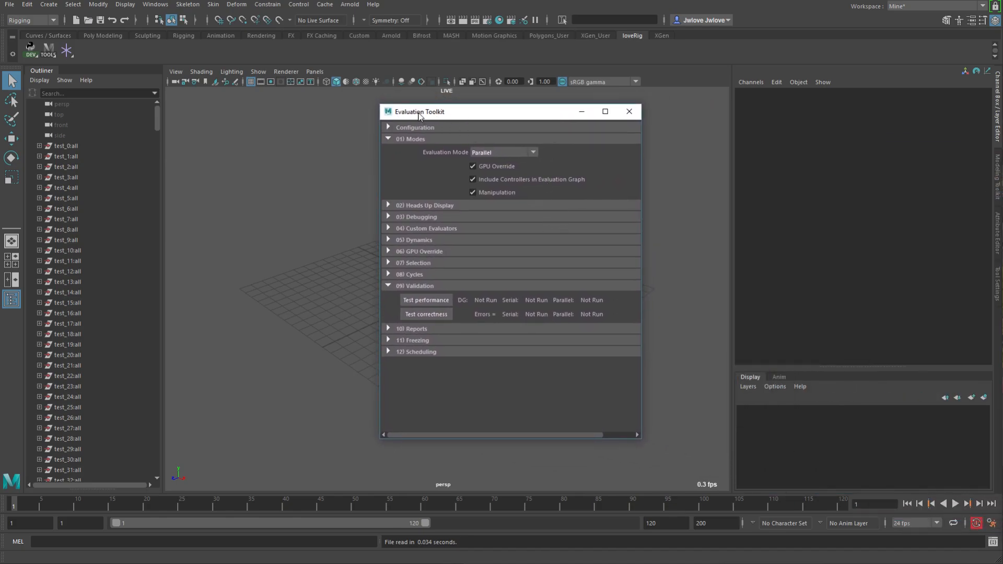
Step: Open the Evaluation Toolkit and start the playback performance test
{"action": "left_click", "coordinate": [154, 4]}
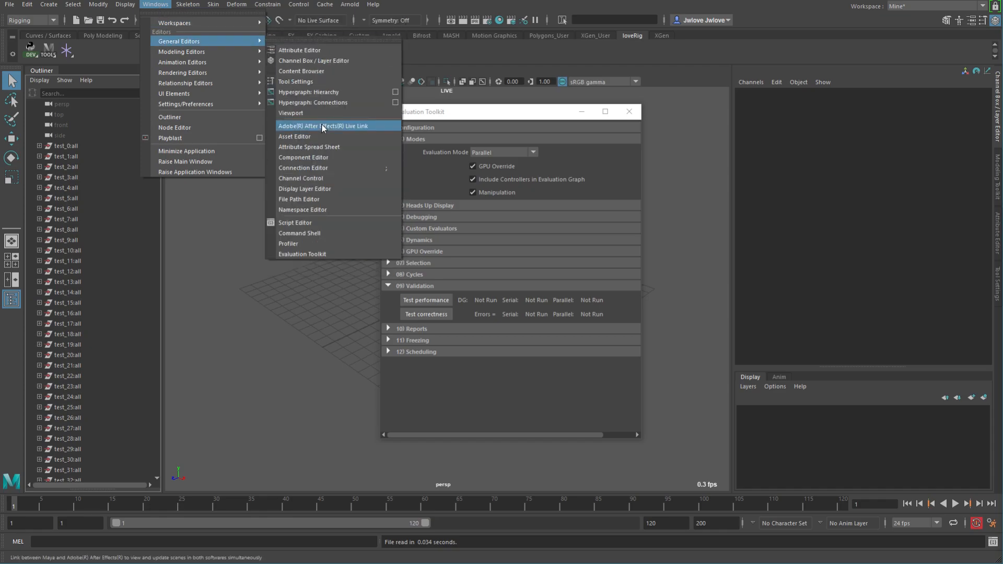
{"action": "mouse_move", "coordinate": [313, 253]}
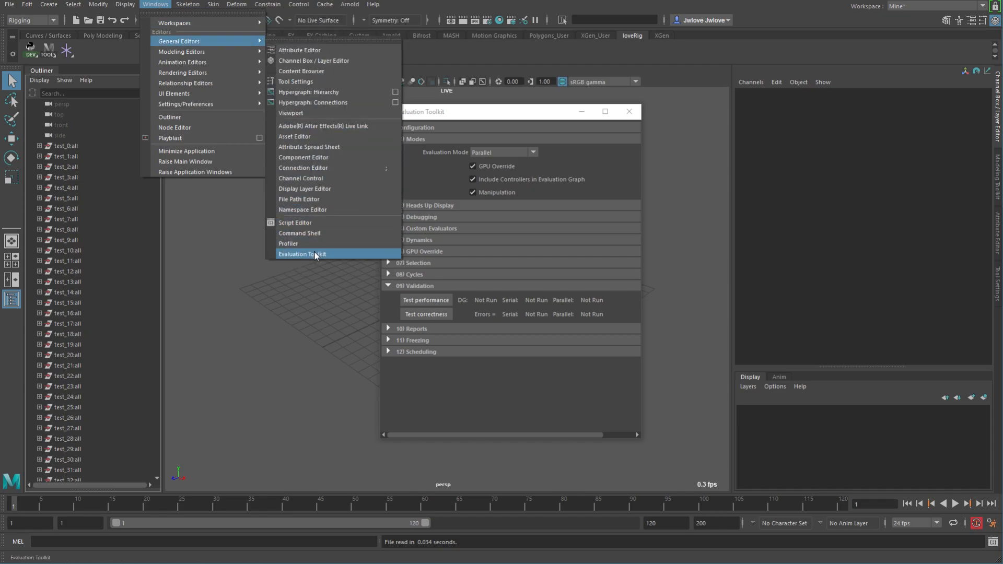
{"action": "left_click", "coordinate": [301, 254]}
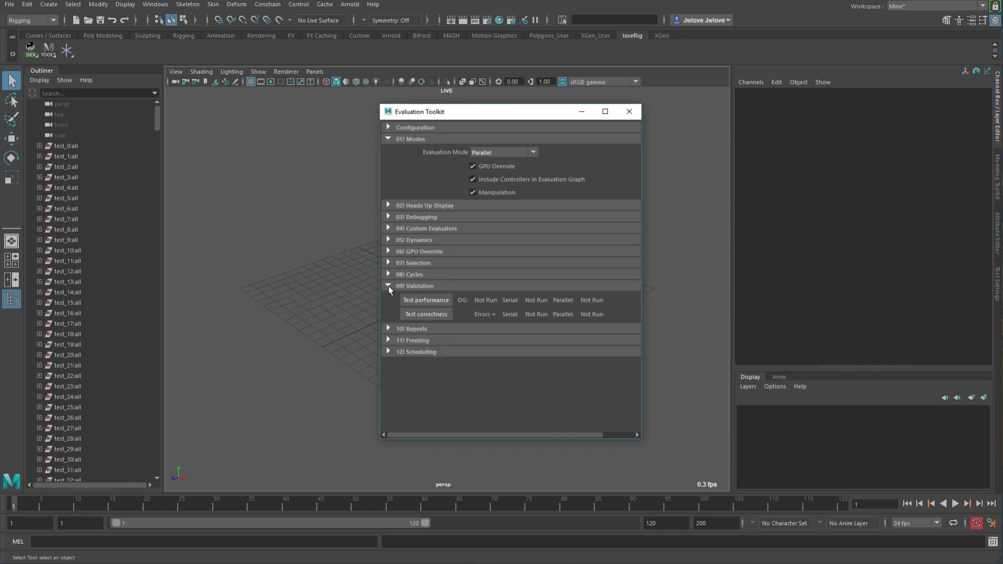
{"action": "mouse_move", "coordinate": [482, 161]}
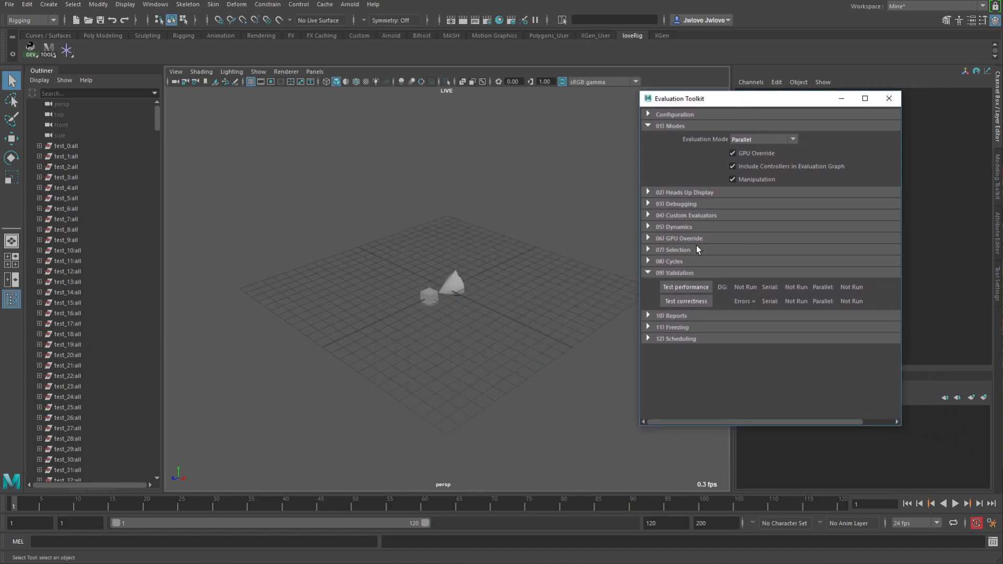
{"action": "mouse_move", "coordinate": [685, 286]}
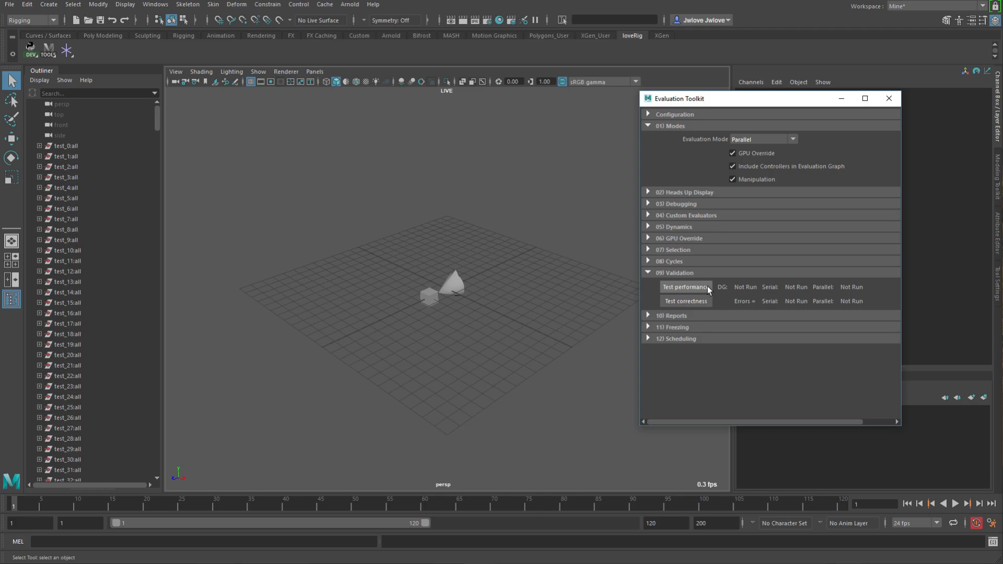
{"action": "left_click", "coordinate": [684, 287]}
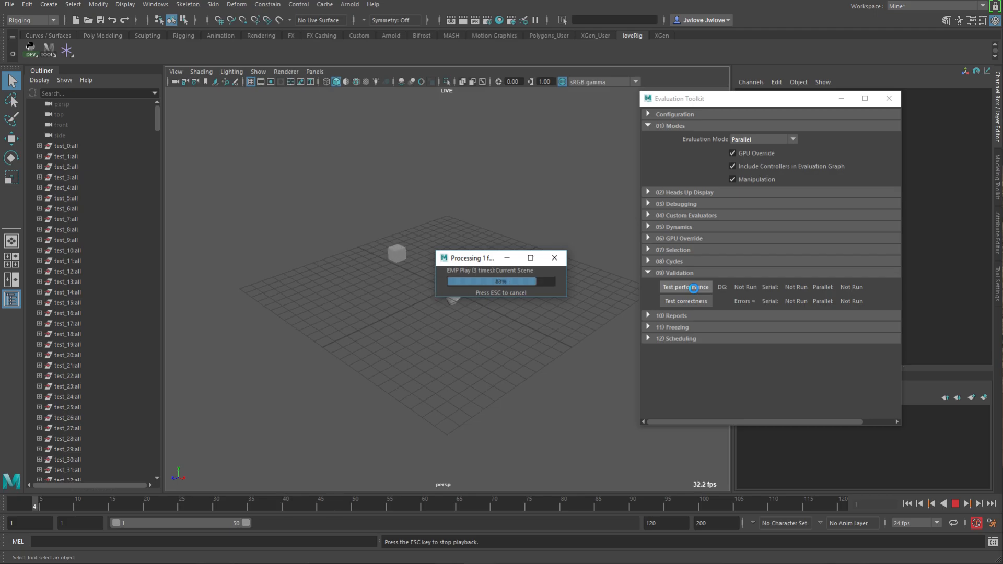
Step: Run Test performance three times, logging about 90 fps DG, 25 fps Serial, 100 fps Parallel
{"action": "left_click", "coordinate": [685, 286]}
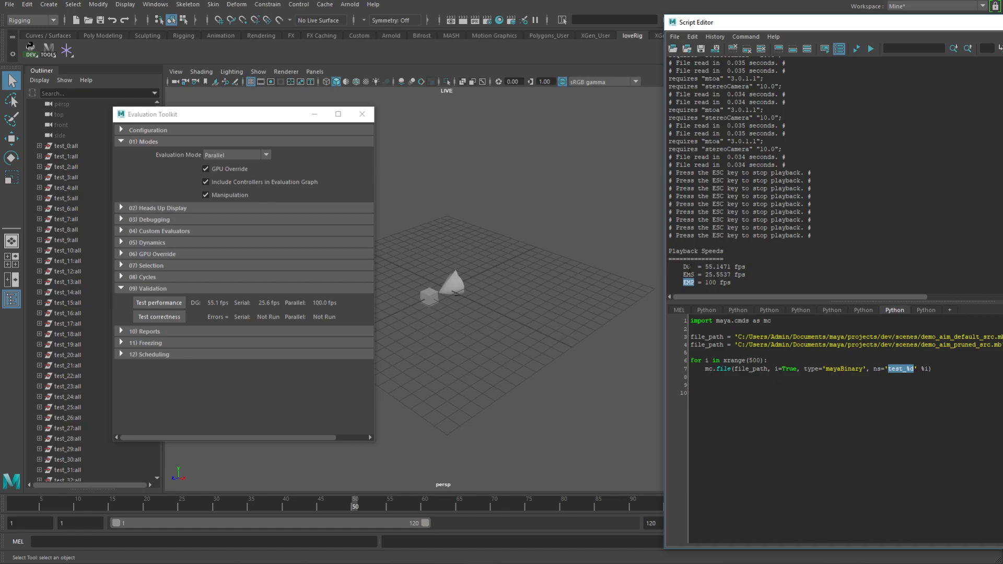
{"action": "mouse_move", "coordinate": [310, 293]}
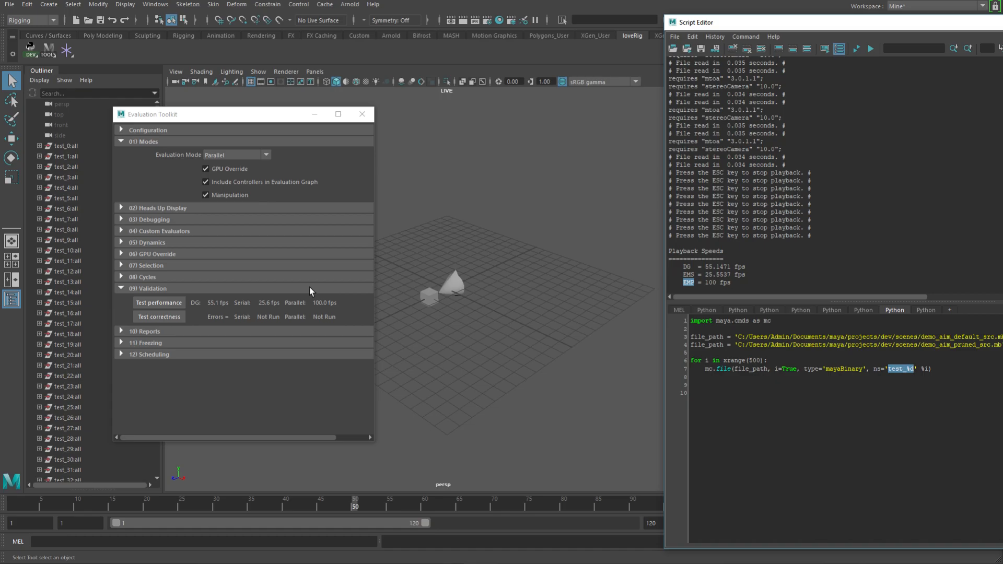
{"action": "left_click", "coordinate": [158, 302]}
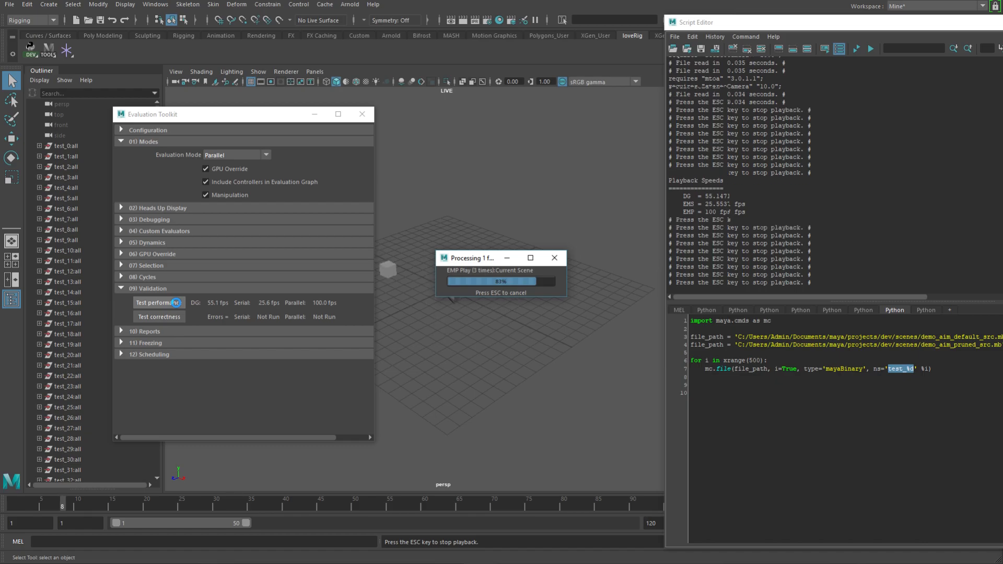
{"action": "left_click", "coordinate": [159, 303]}
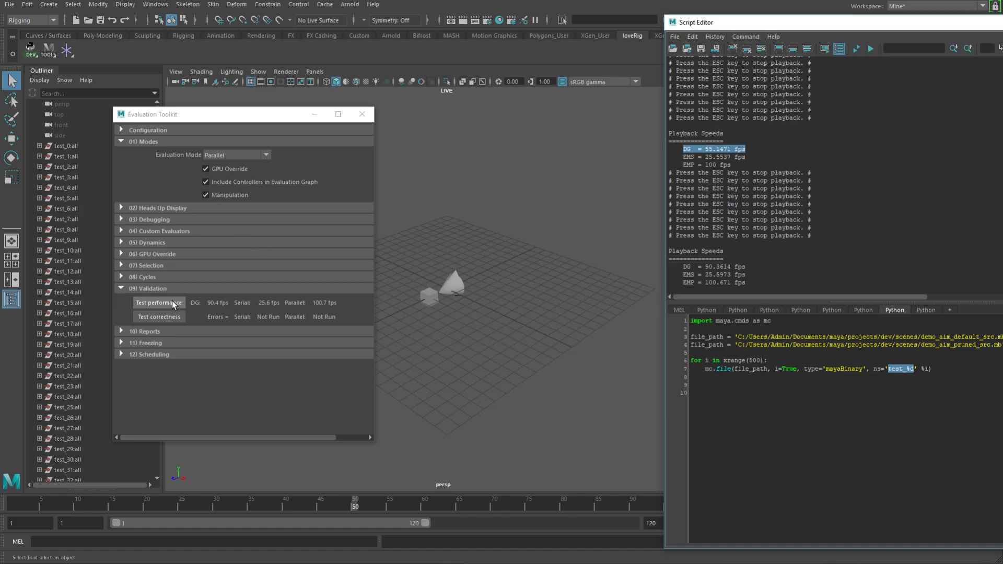
{"action": "left_click", "coordinate": [158, 302]}
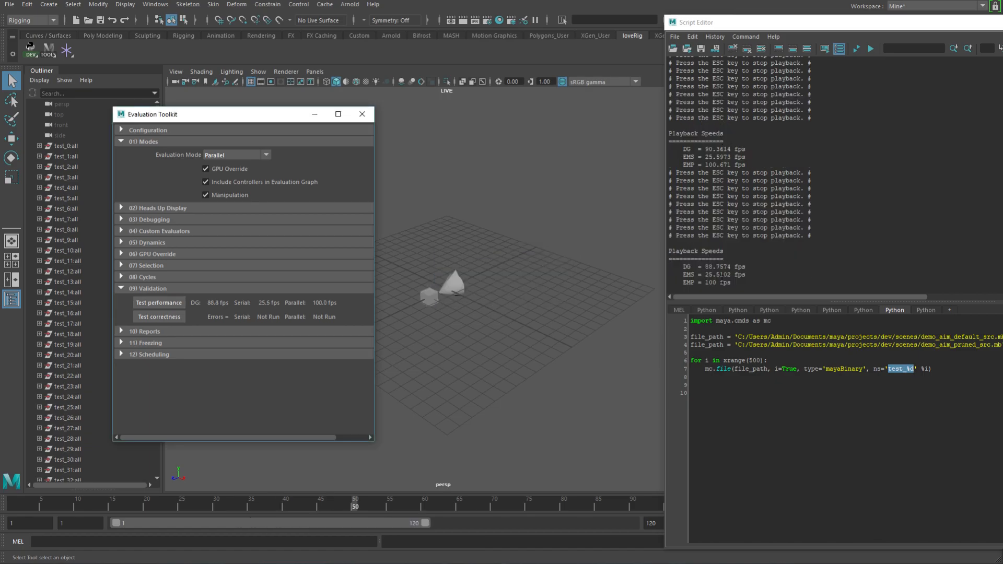
{"action": "mouse_move", "coordinate": [406, 288]}
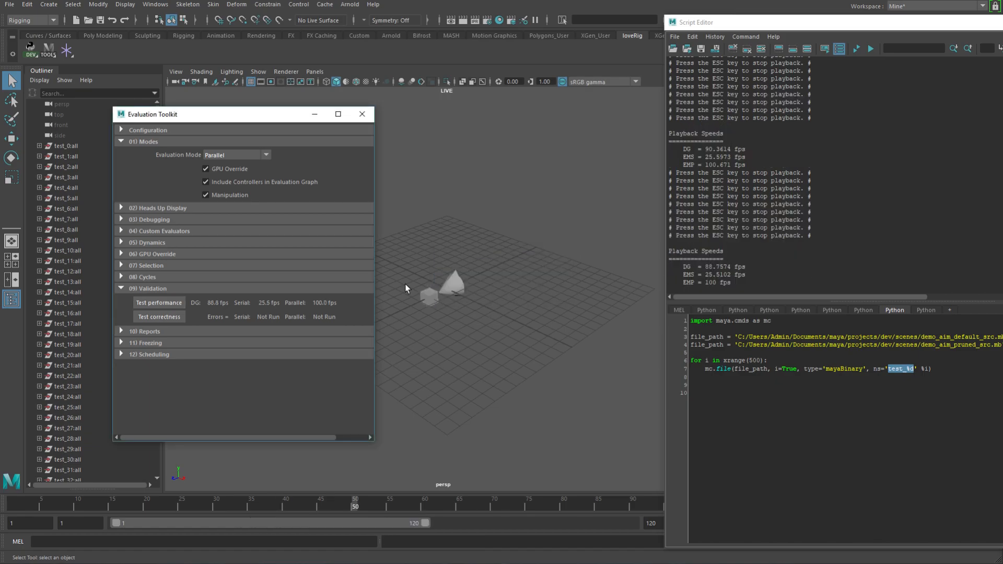
{"action": "left_click", "coordinate": [159, 302]}
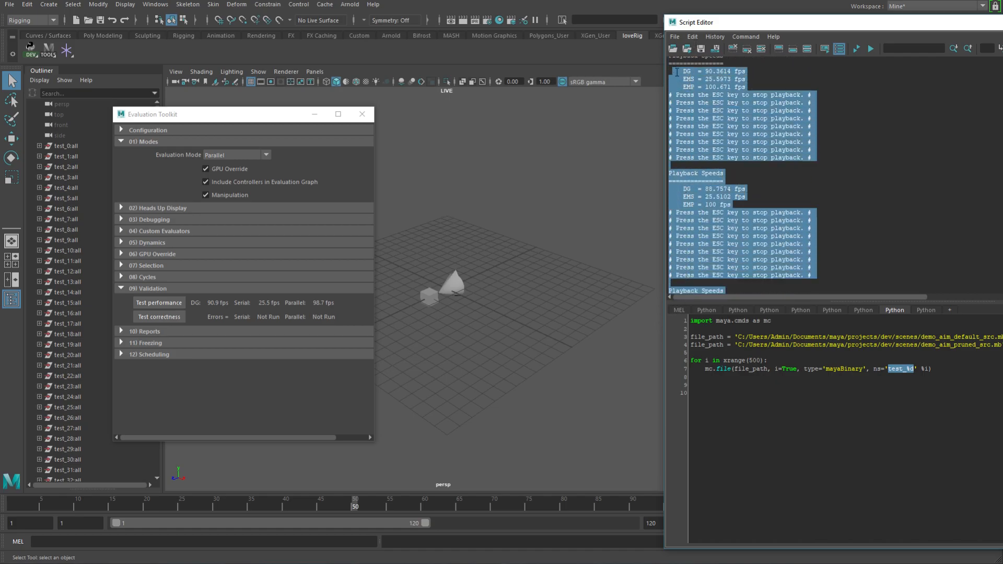
Step: Select the Playback Speeds output showing about 90.9 fps DG and 98.7 fps parallel
{"action": "left_click", "coordinate": [743, 410]}
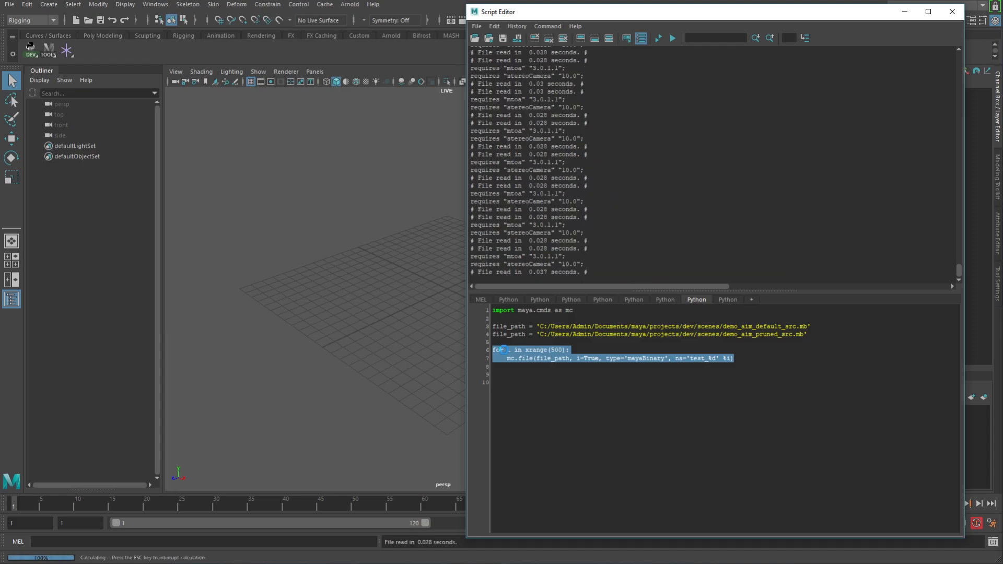
Step: Execute the import loop to load demo_aim_pruned_src.mb 500 times into the empty scene
{"action": "left_click", "coordinate": [672, 38]}
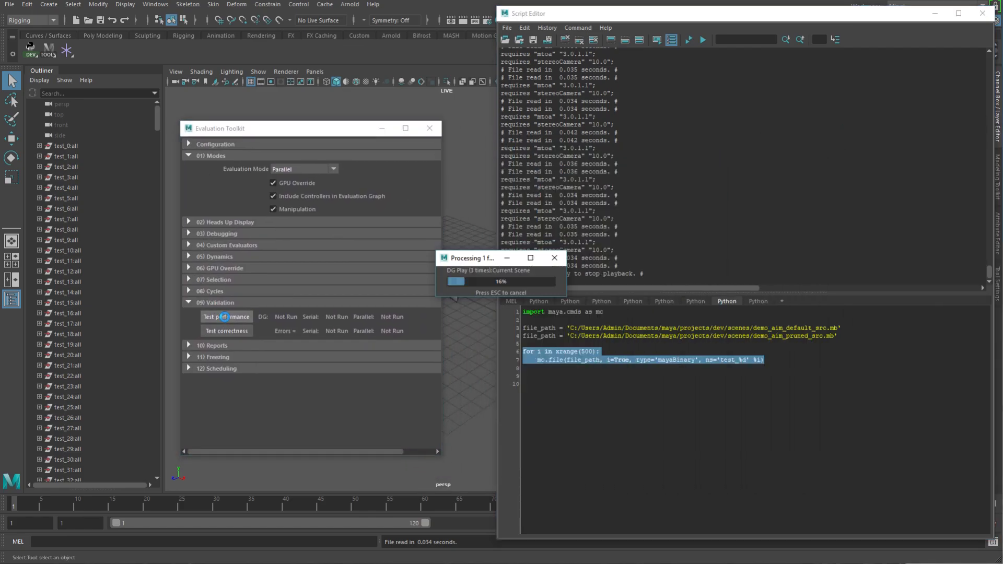
Step: Run Test performance three times on the pruned scenes, logging about 90 fps DG, 26 fps serial, 101 fps parallel
{"action": "left_click", "coordinate": [225, 317]}
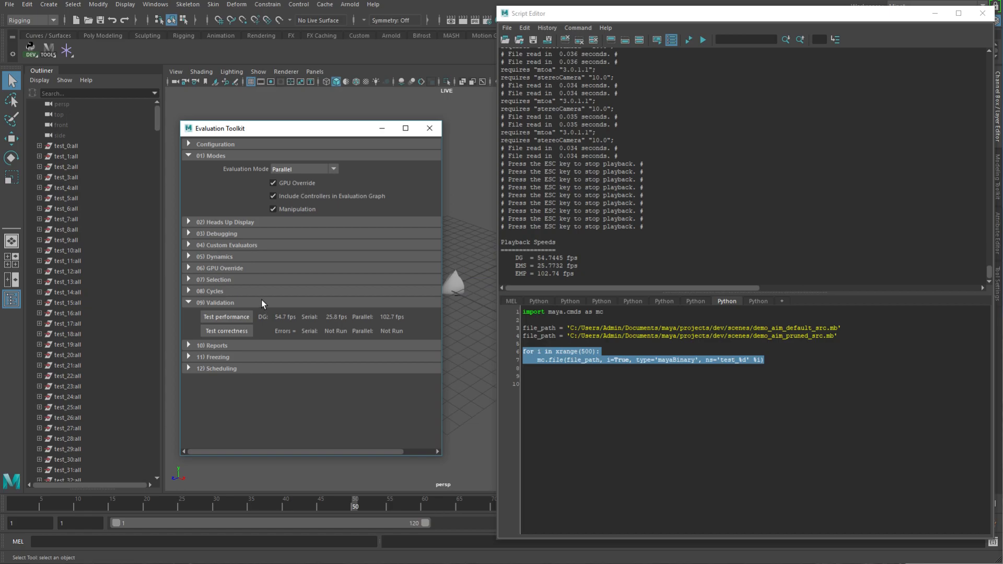
{"action": "mouse_move", "coordinate": [403, 326]}
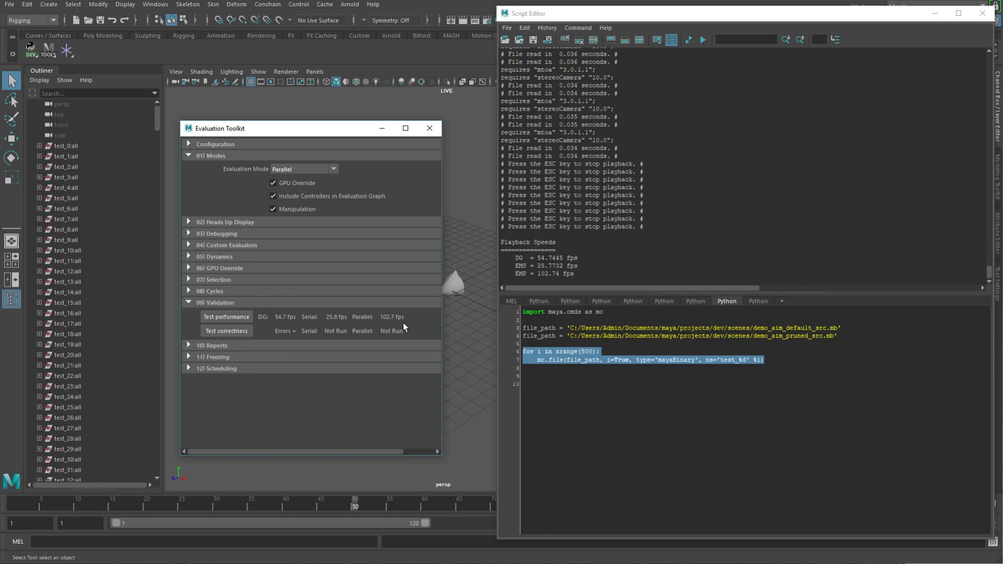
{"action": "left_click", "coordinate": [225, 316]}
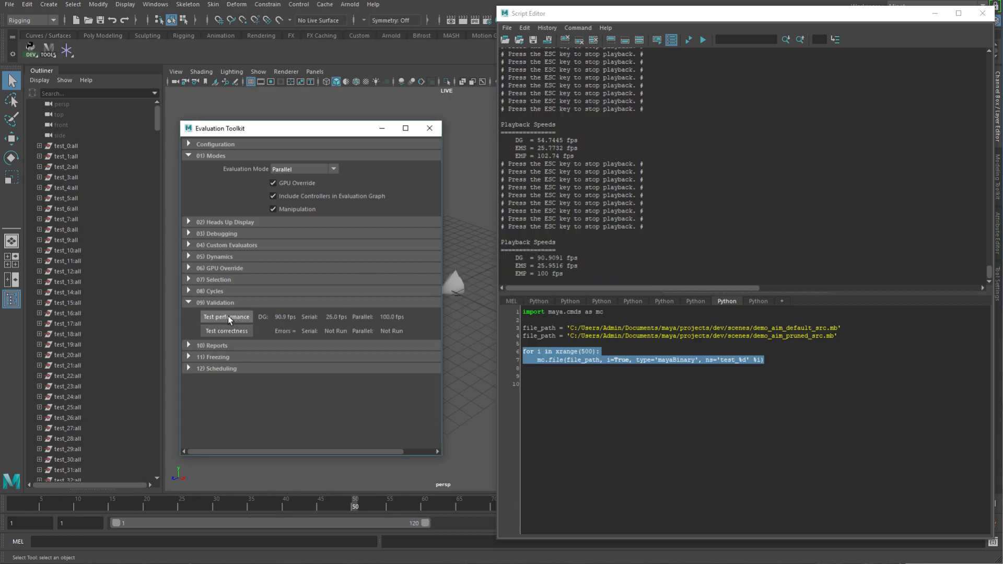
{"action": "left_click", "coordinate": [226, 317]}
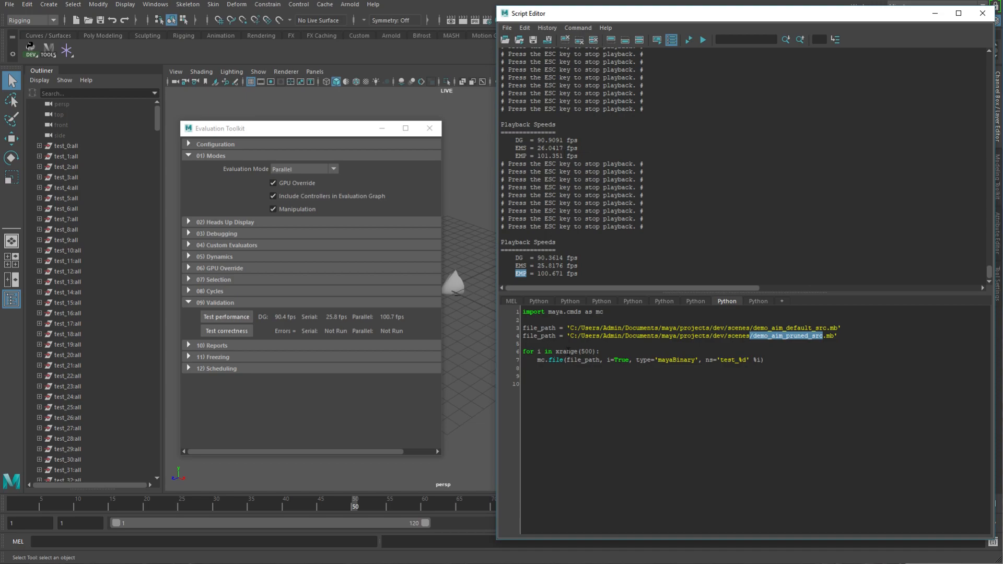
Step: Switch to the browser and reach percentagecalculator.net's increase/decrease 'from' field from the Bing results
{"action": "key", "text": "Win+Tab"}
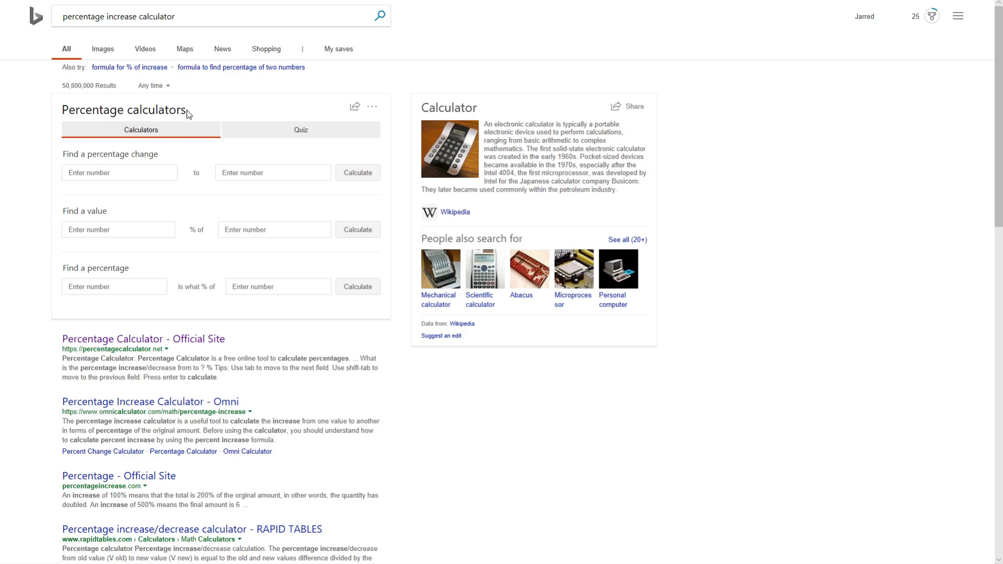
{"action": "left_click", "coordinate": [143, 339]}
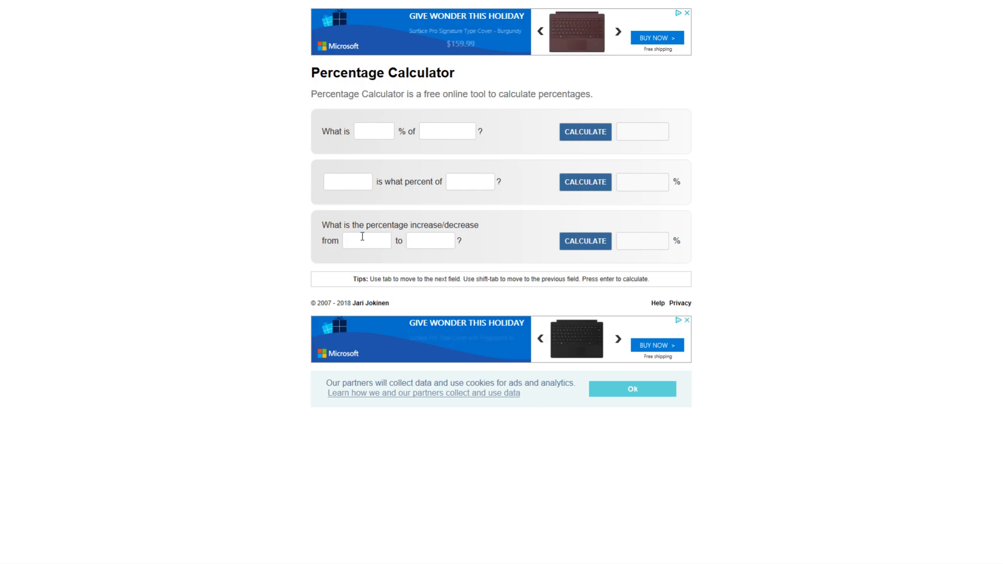
{"action": "left_click", "coordinate": [366, 240]}
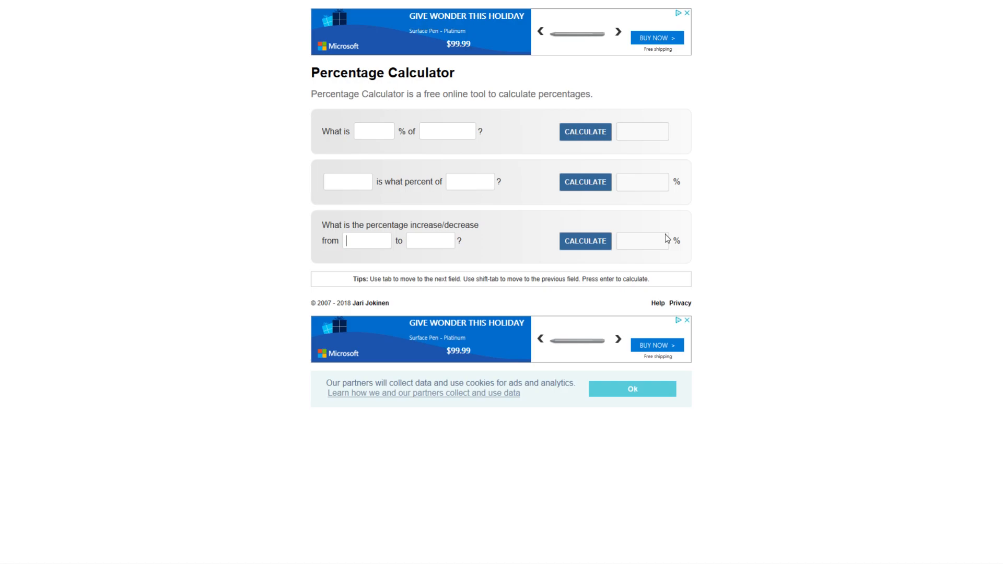
{"action": "mouse_move", "coordinate": [293, 126]}
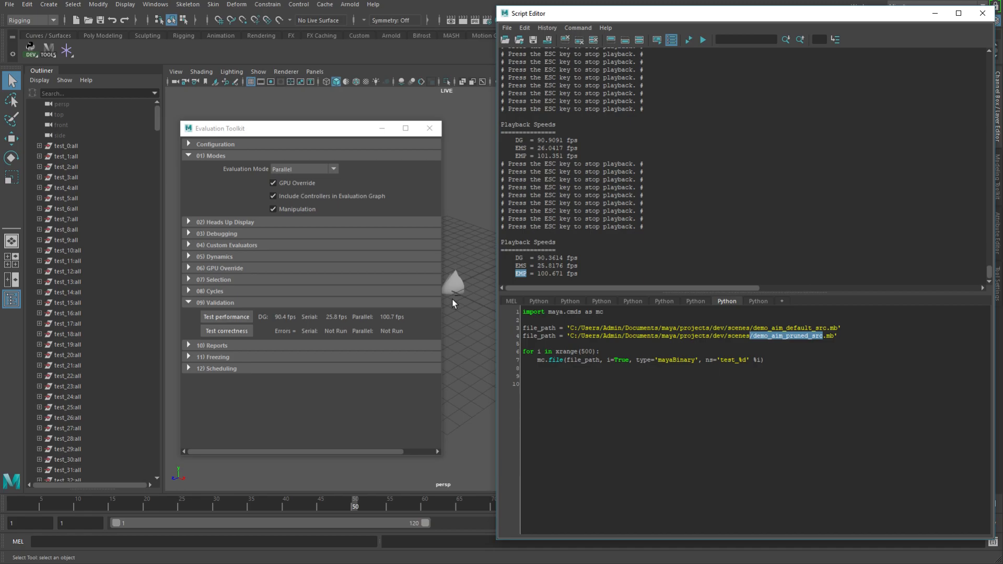
{"action": "mouse_move", "coordinate": [345, 138]}
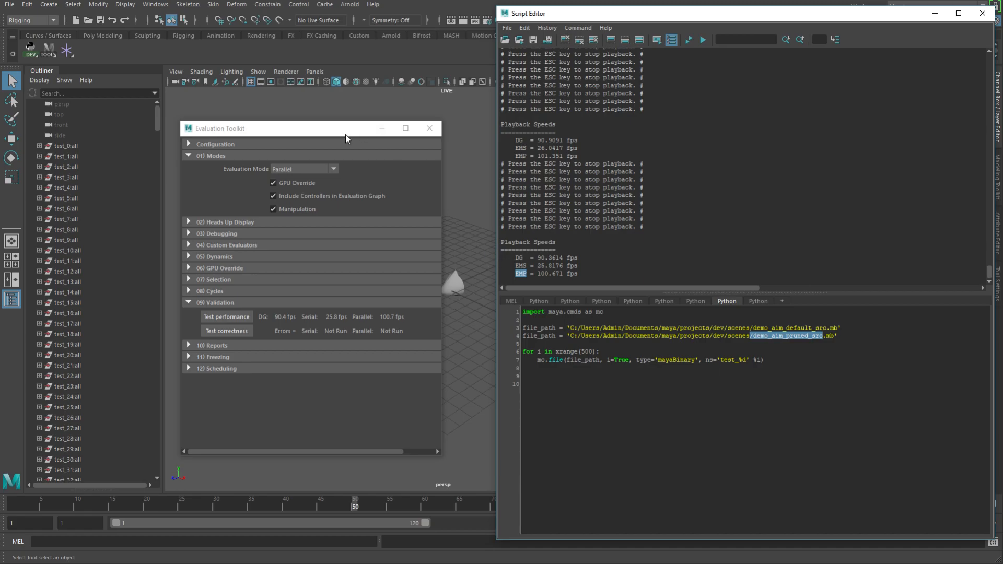
Step: Scrub the time slider back to frame 1 while keeping the Evaluation Toolkit results in view
{"action": "left_click_drag", "start_coordinate": [288, 128], "coordinate": [223, 123]}
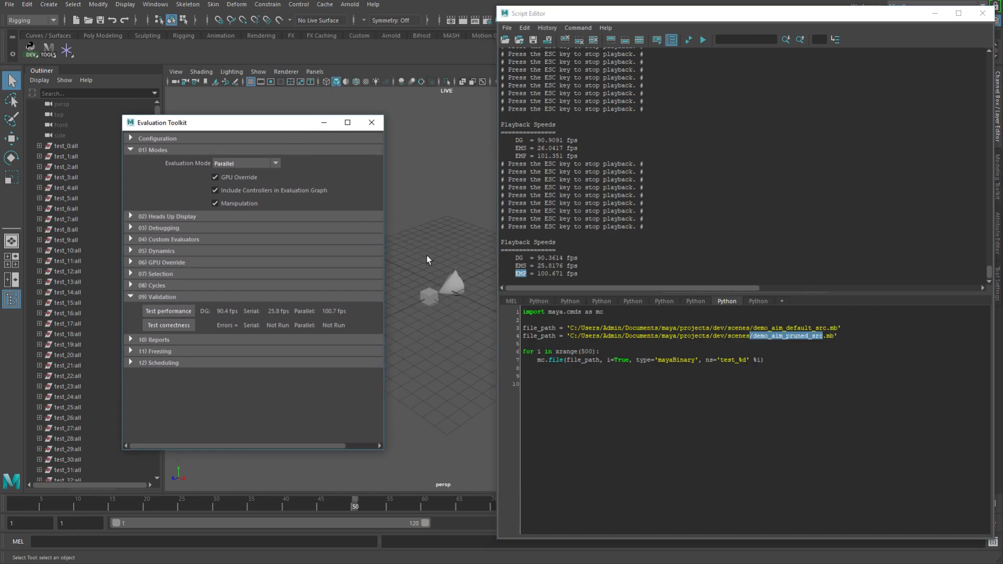
{"action": "mouse_move", "coordinate": [431, 257]}
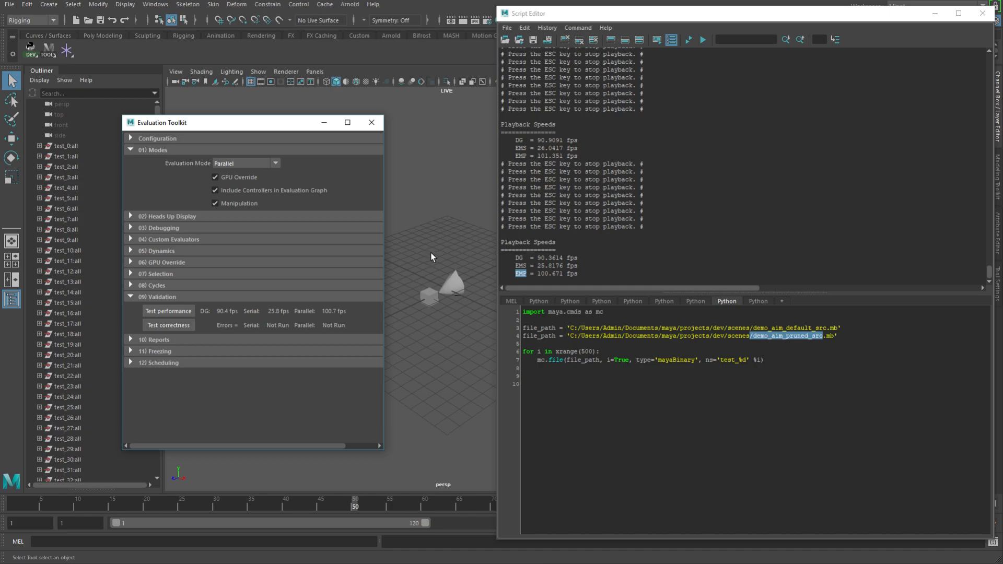
{"action": "mouse_move", "coordinate": [433, 275]}
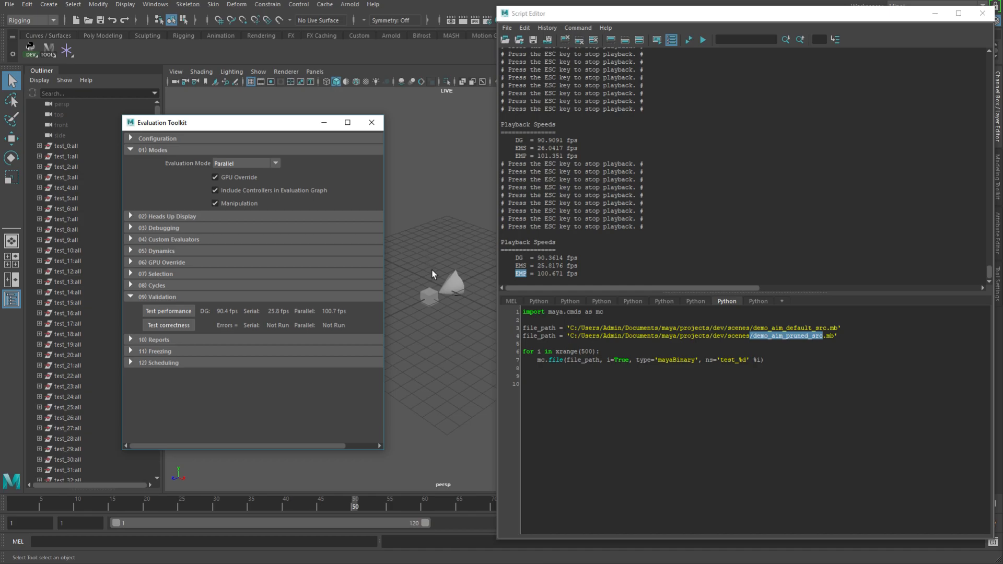
{"action": "mouse_move", "coordinate": [449, 314]}
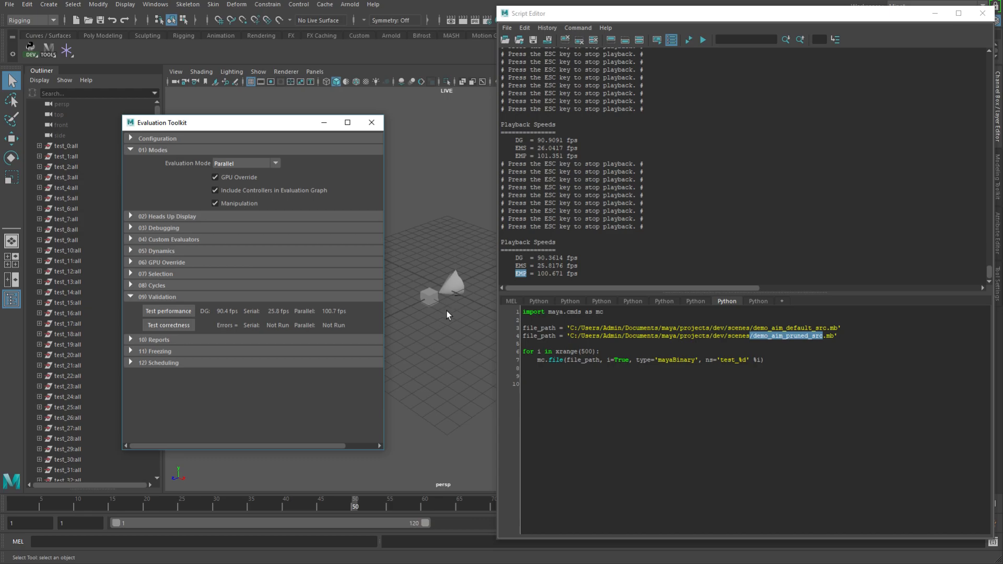
{"action": "mouse_move", "coordinate": [457, 314]}
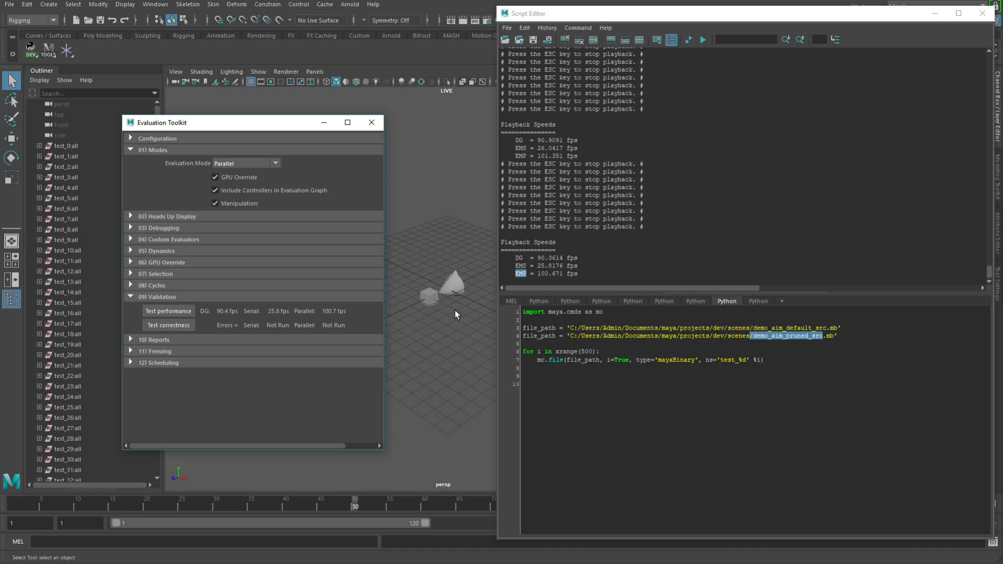
{"action": "mouse_move", "coordinate": [444, 285]}
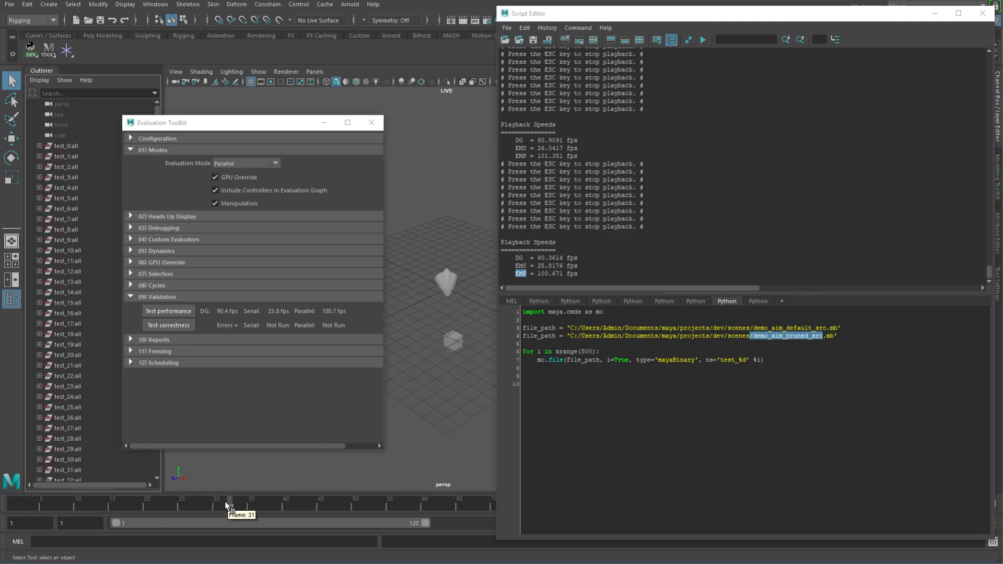
{"action": "left_click_drag", "start_coordinate": [229, 505], "coordinate": [76, 506]}
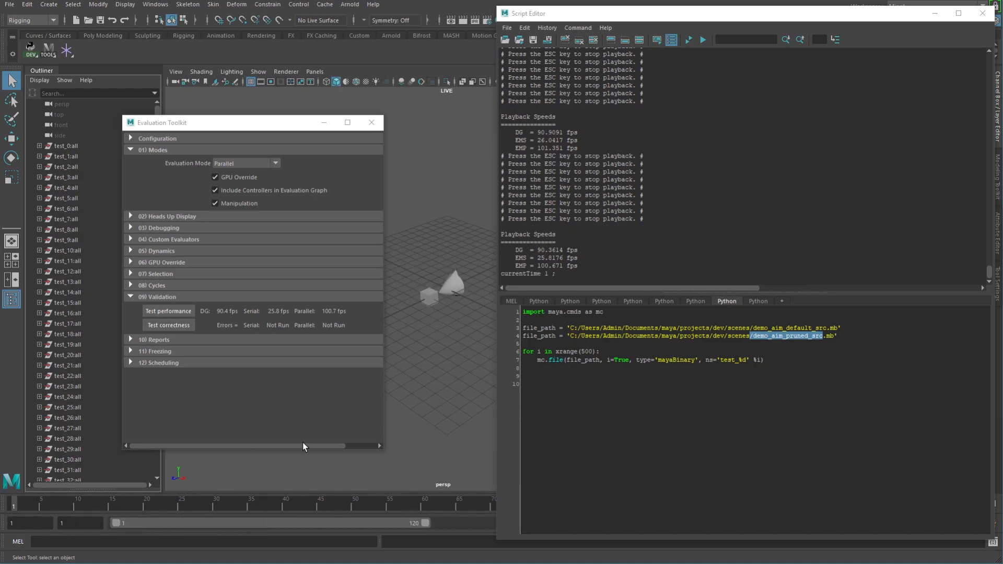
{"action": "mouse_move", "coordinate": [323, 437]}
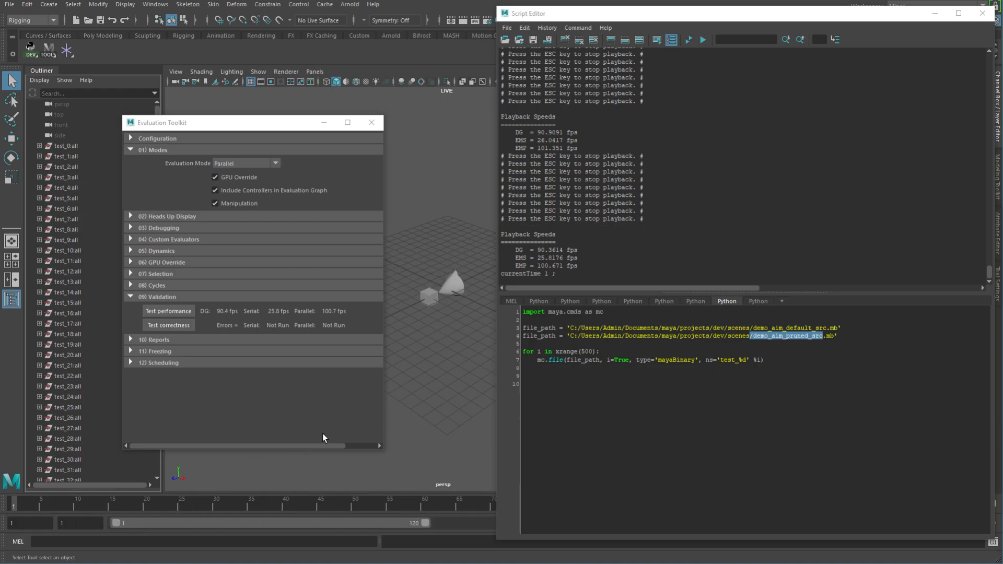
{"action": "mouse_move", "coordinate": [346, 306]}
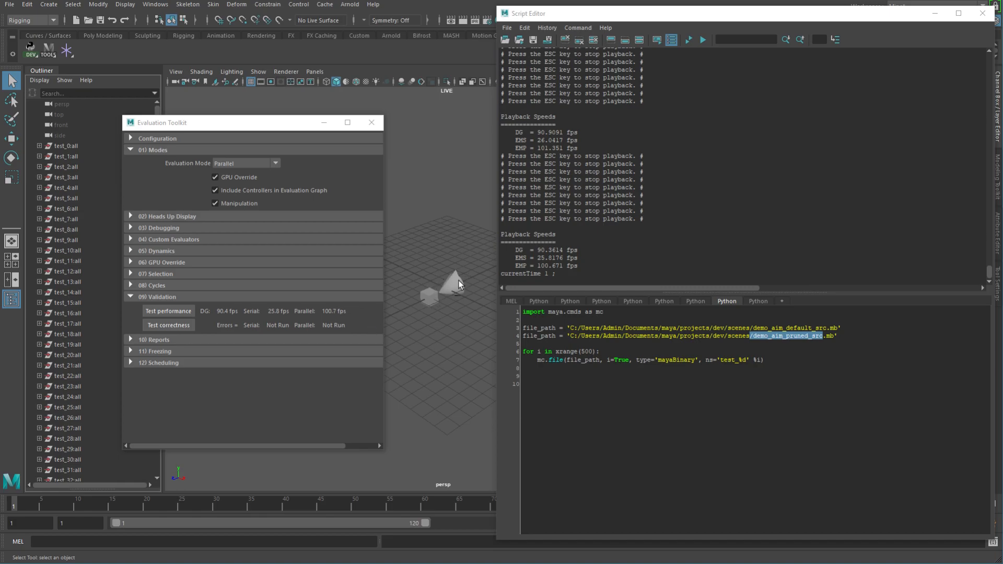
{"action": "mouse_move", "coordinate": [429, 300]}
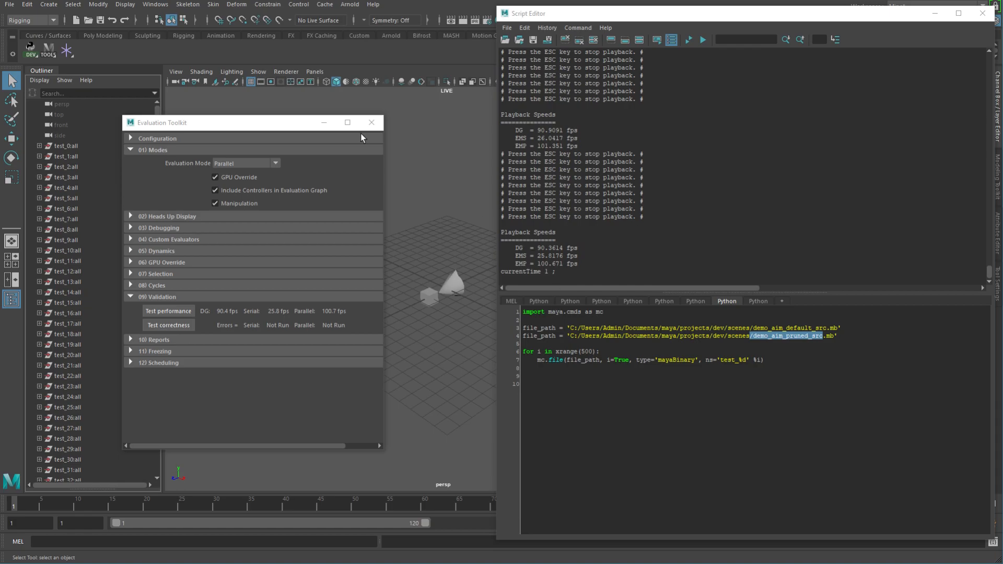
{"action": "left_click_drag", "start_coordinate": [224, 122], "coordinate": [288, 123]}
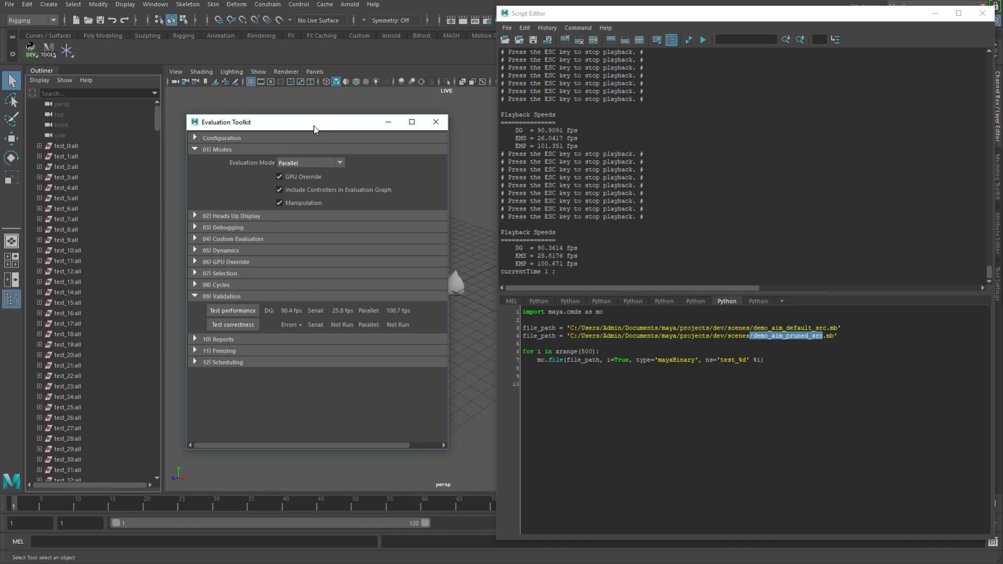
{"action": "mouse_move", "coordinate": [331, 126]}
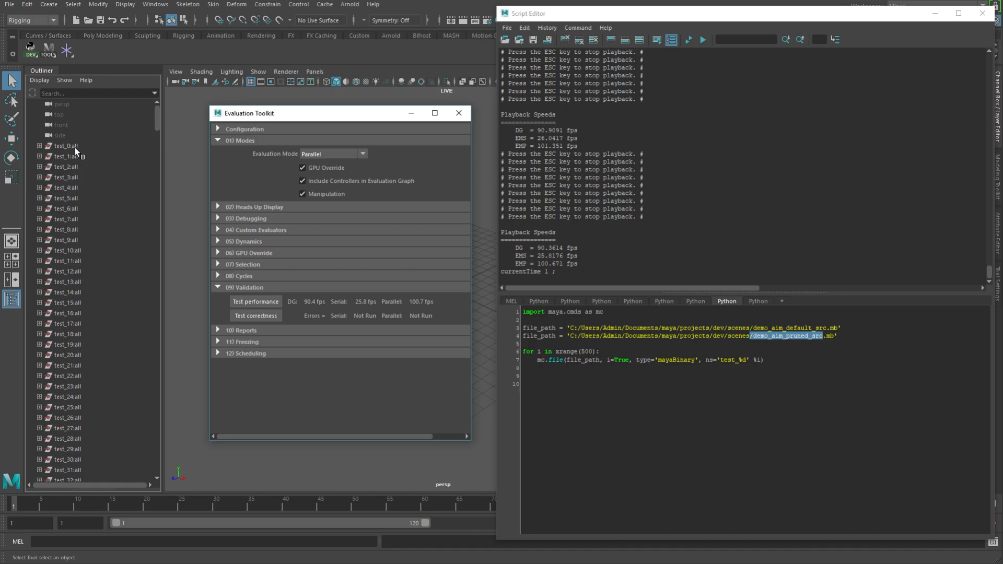
{"action": "mouse_move", "coordinate": [93, 150]}
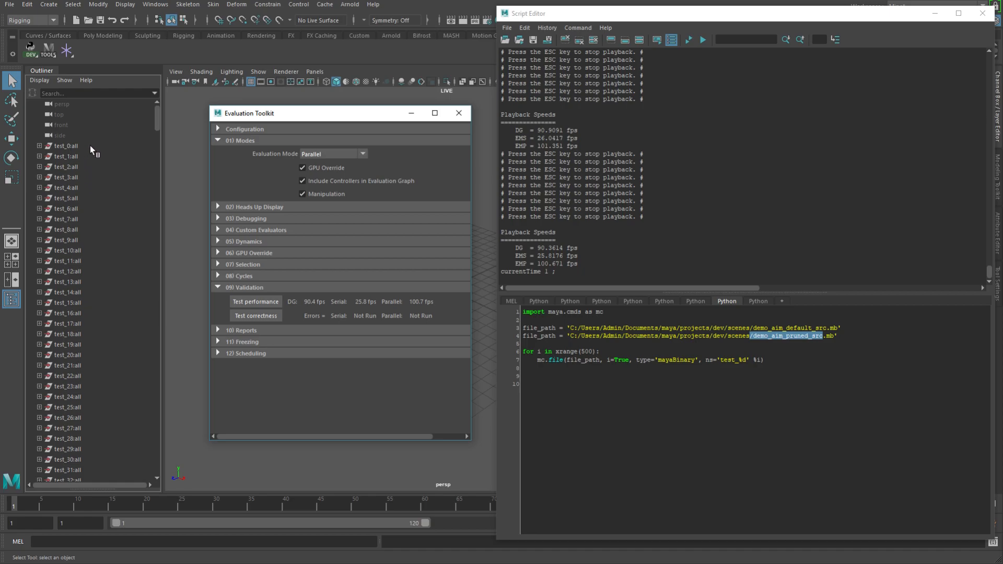
{"action": "mouse_move", "coordinate": [199, 186]}
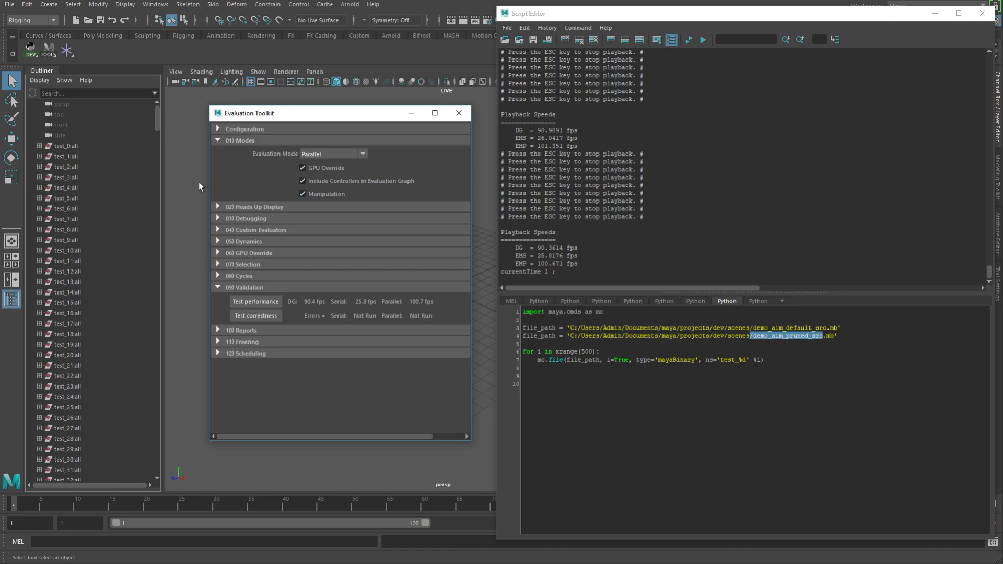
{"action": "mouse_move", "coordinate": [190, 191]}
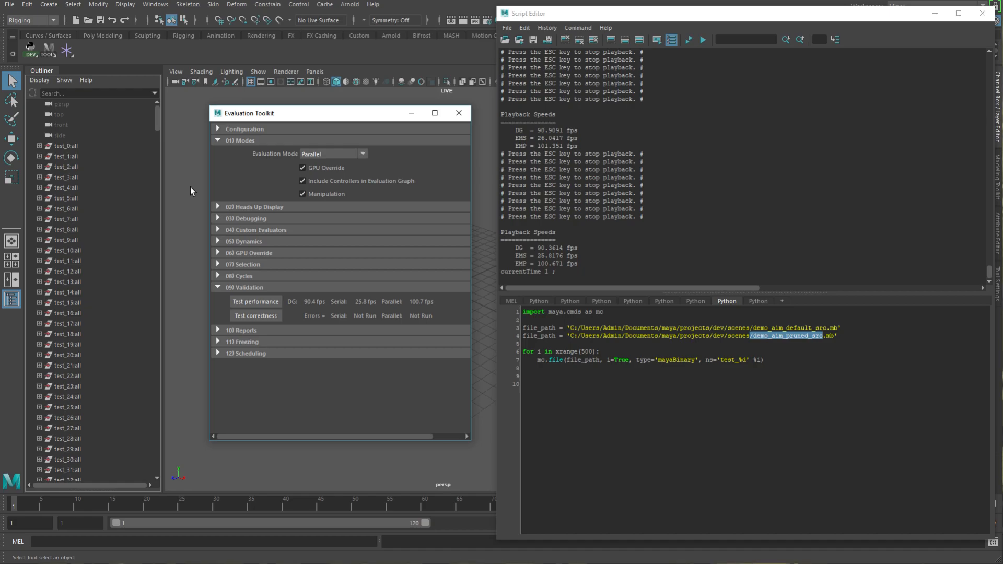
{"action": "mouse_move", "coordinate": [316, 118]}
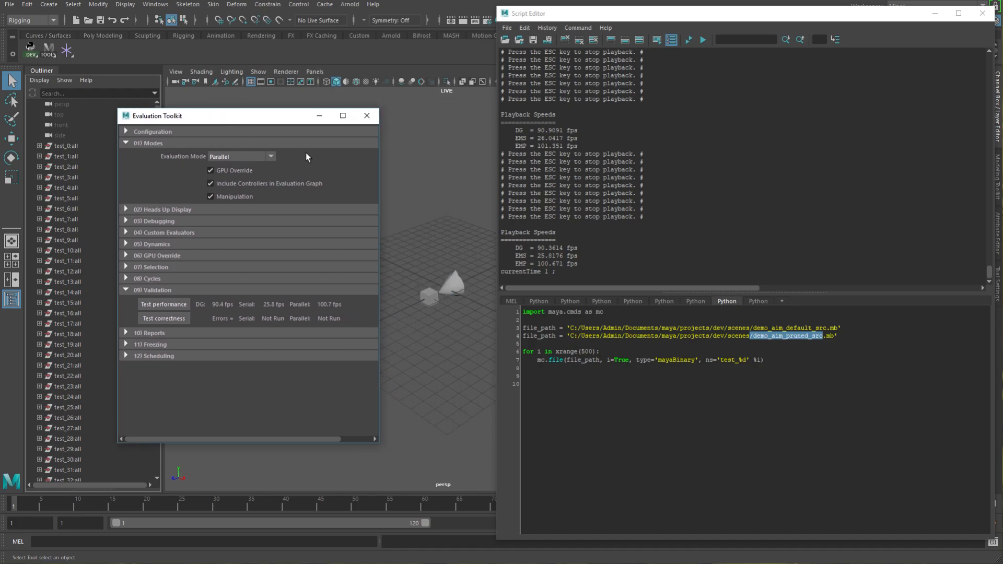
{"action": "mouse_move", "coordinate": [423, 170]}
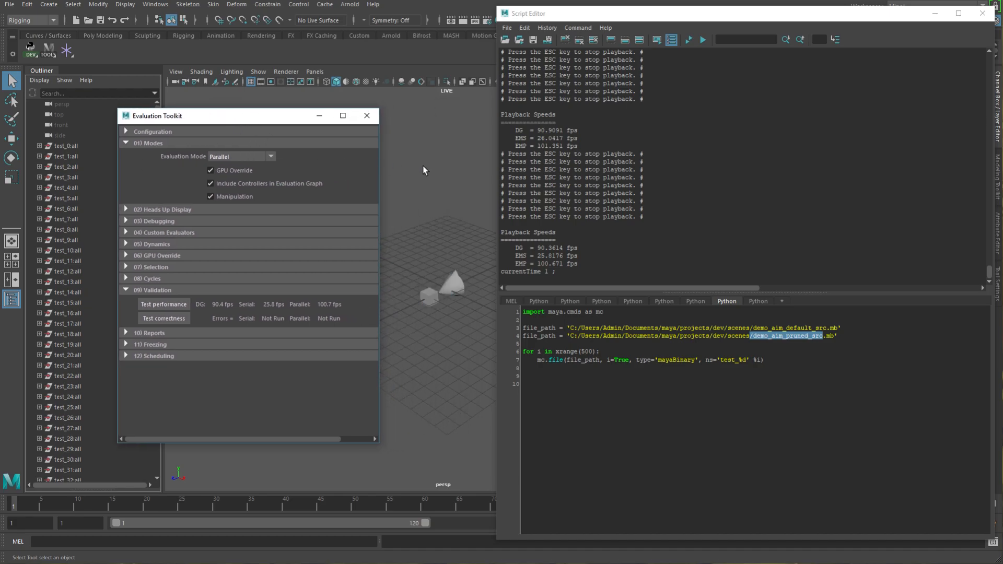
{"action": "mouse_move", "coordinate": [432, 168]}
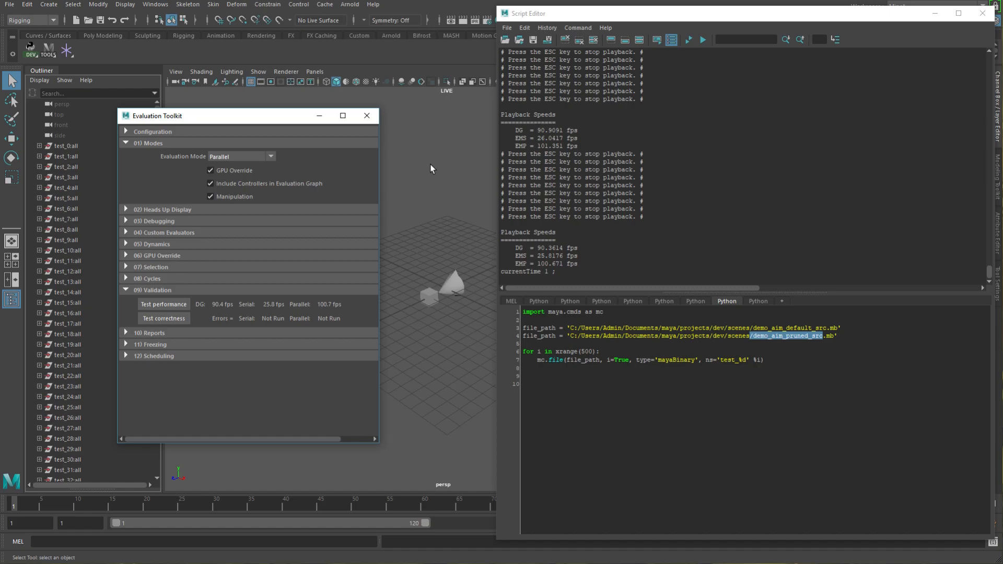
{"action": "mouse_move", "coordinate": [568, 16]}
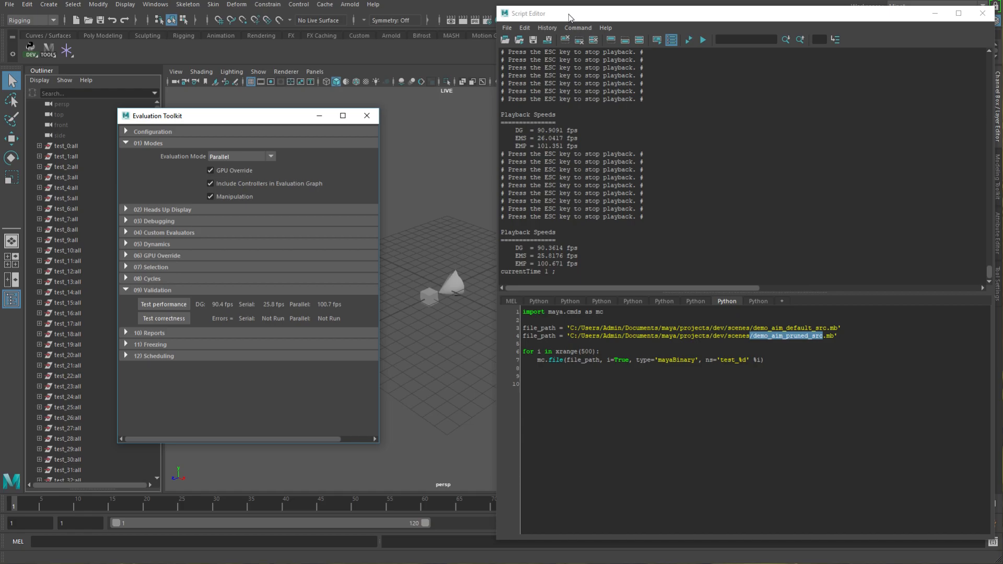
{"action": "mouse_move", "coordinate": [366, 116]}
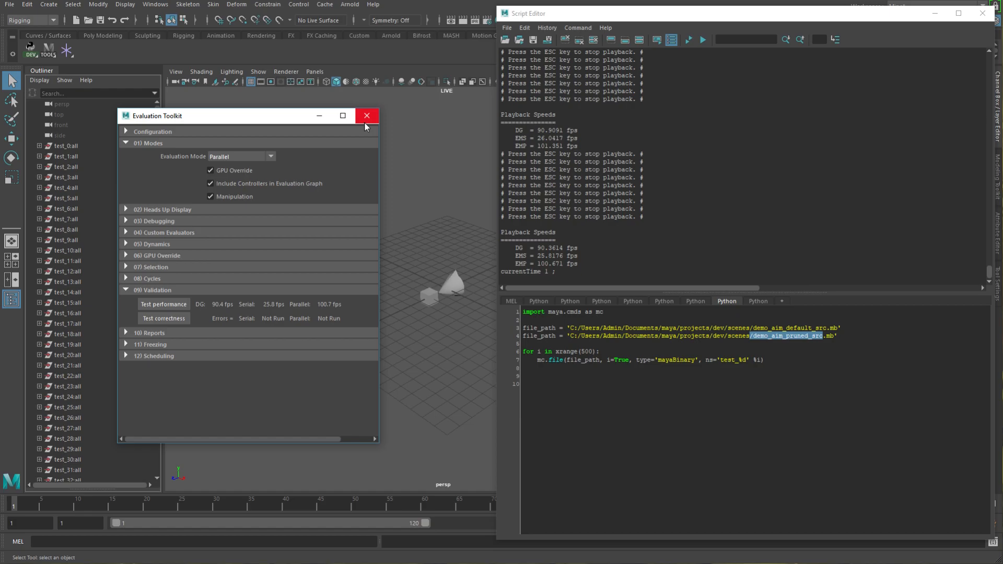
{"action": "mouse_move", "coordinate": [352, 312]}
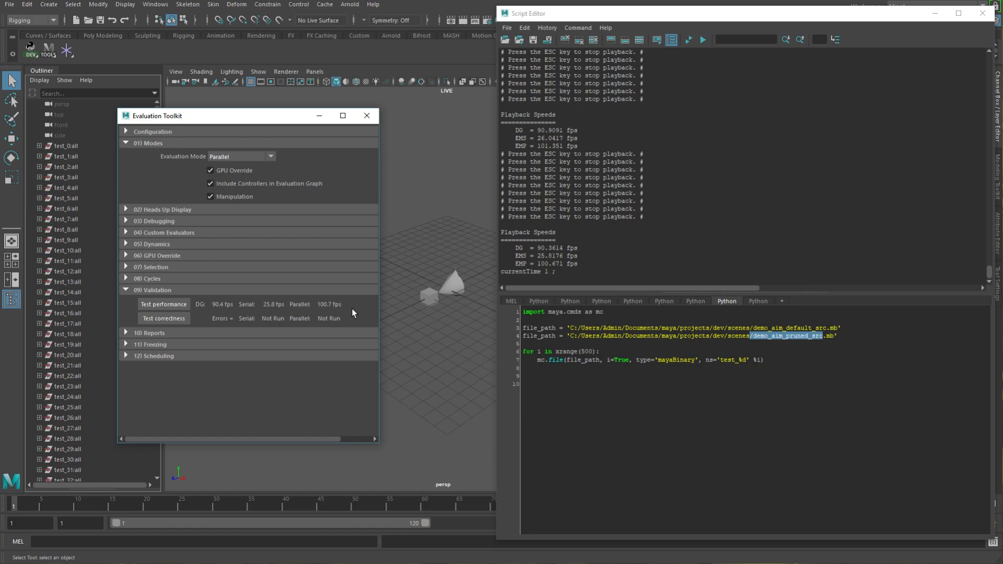